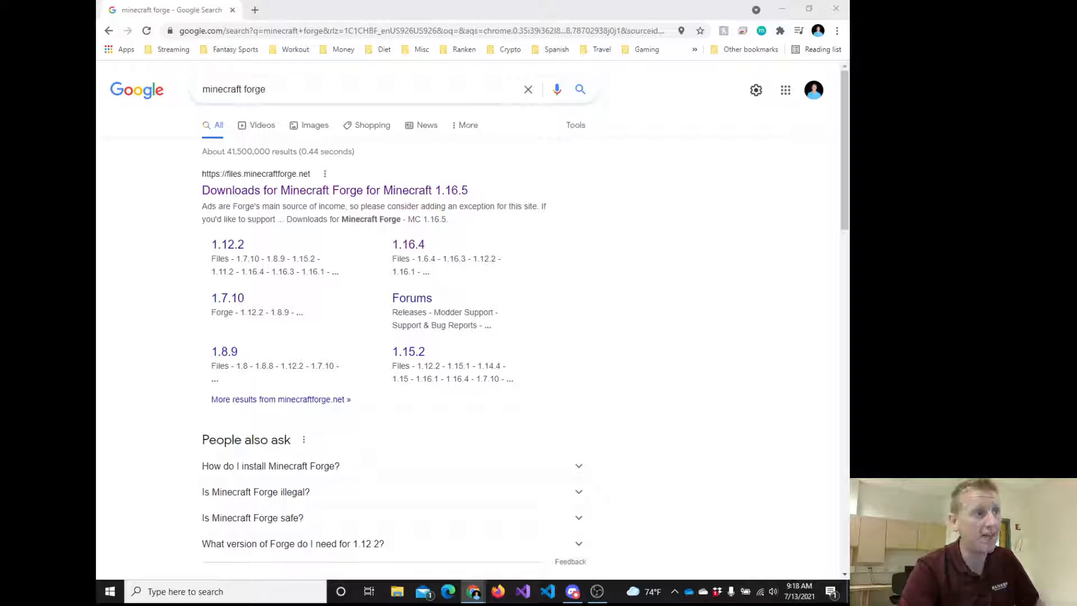
Go from the search result to the Forge downloads page, then to the Forge documentation home.
drag(410, 207, 453, 218)
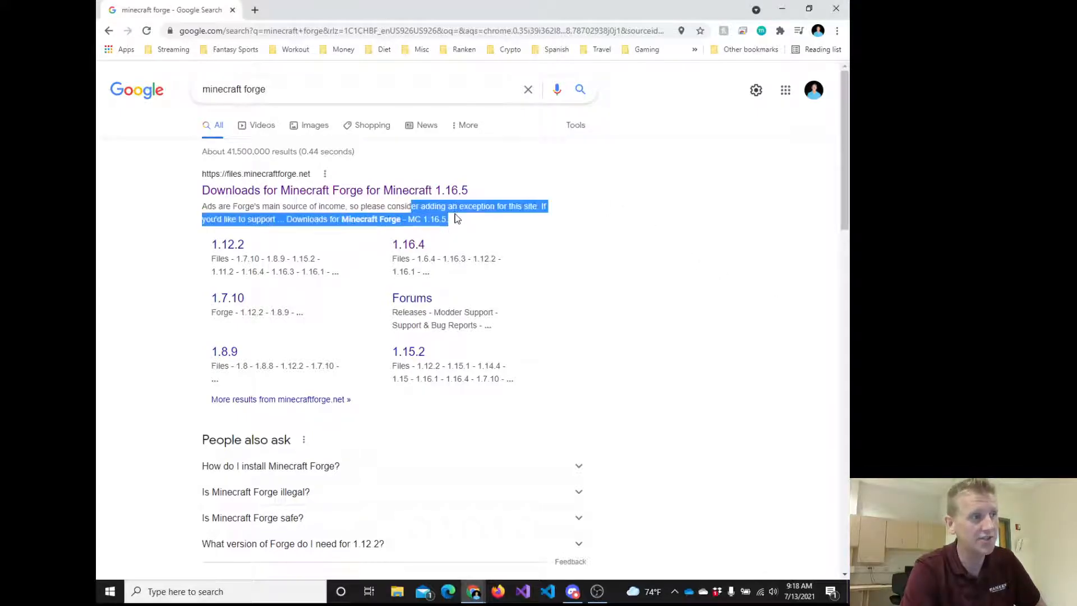
double_click(433, 206)
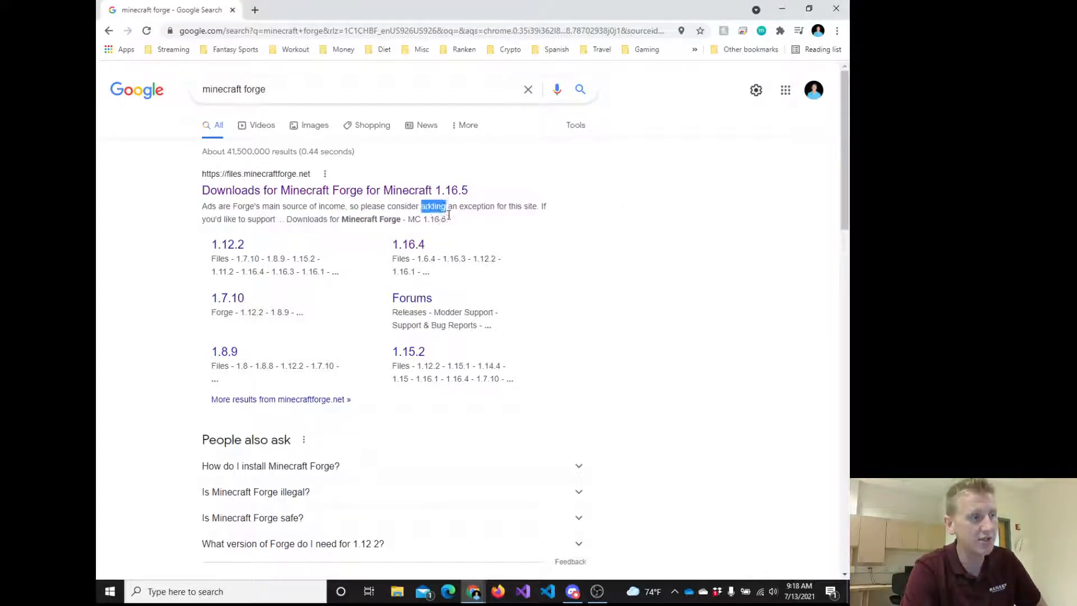
mouse_move(490, 352)
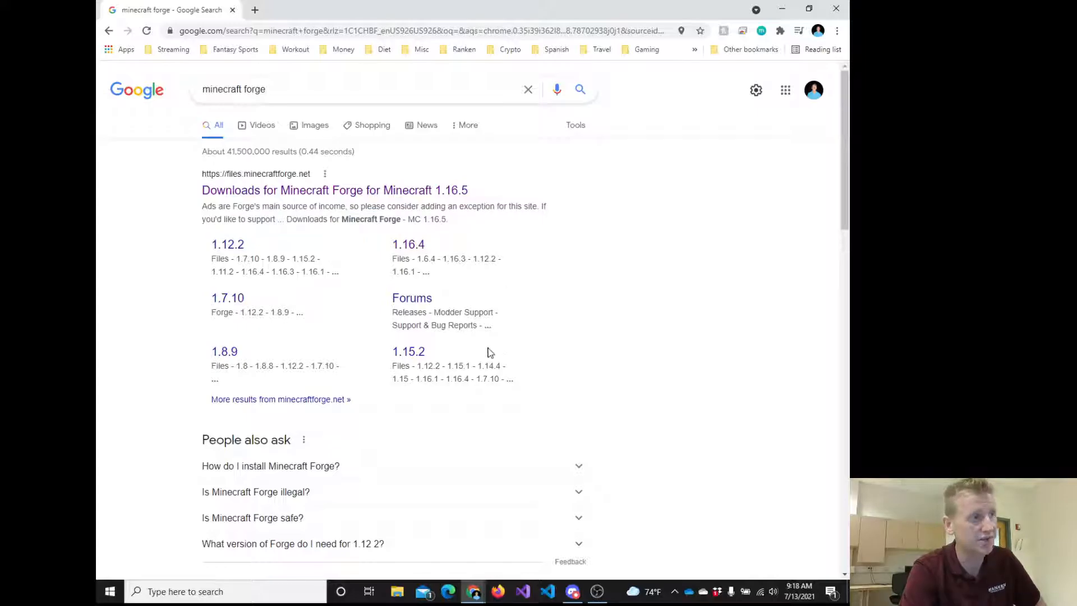
mouse_move(479, 343)
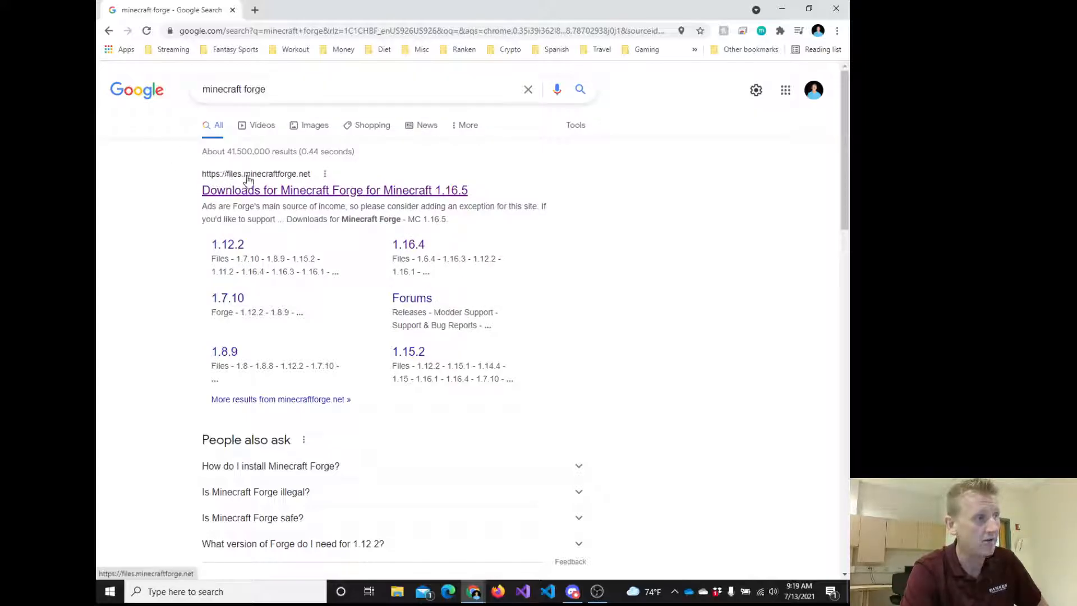
click(334, 190)
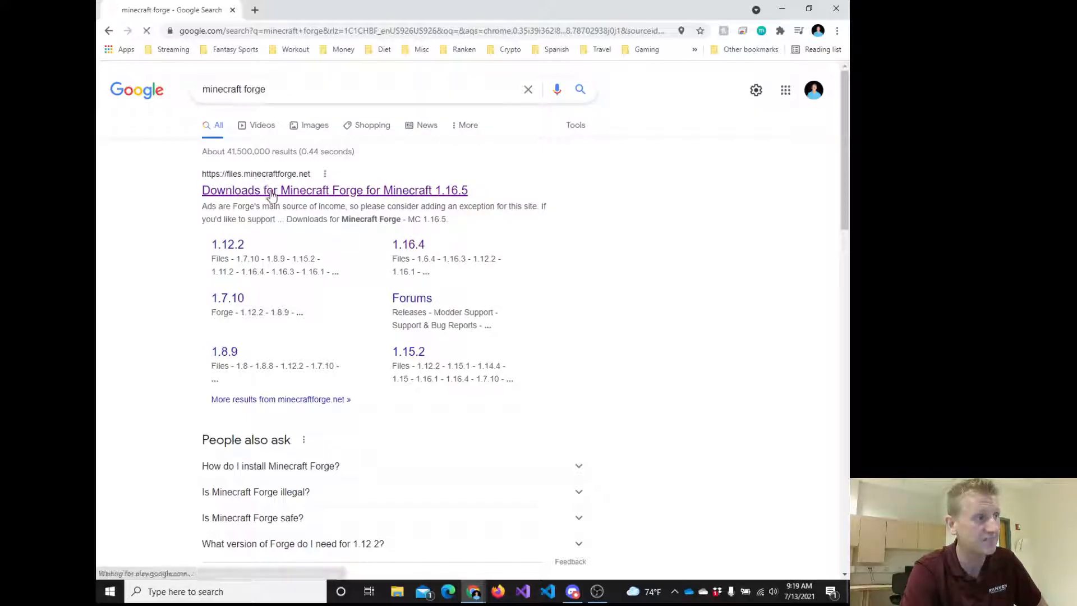
click(334, 191)
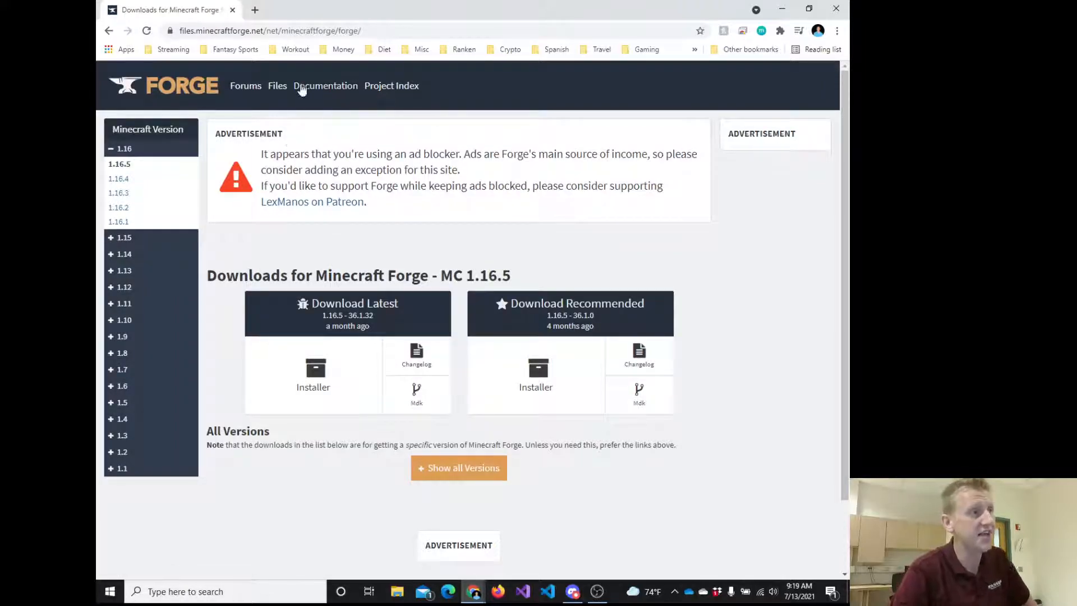
click(326, 85)
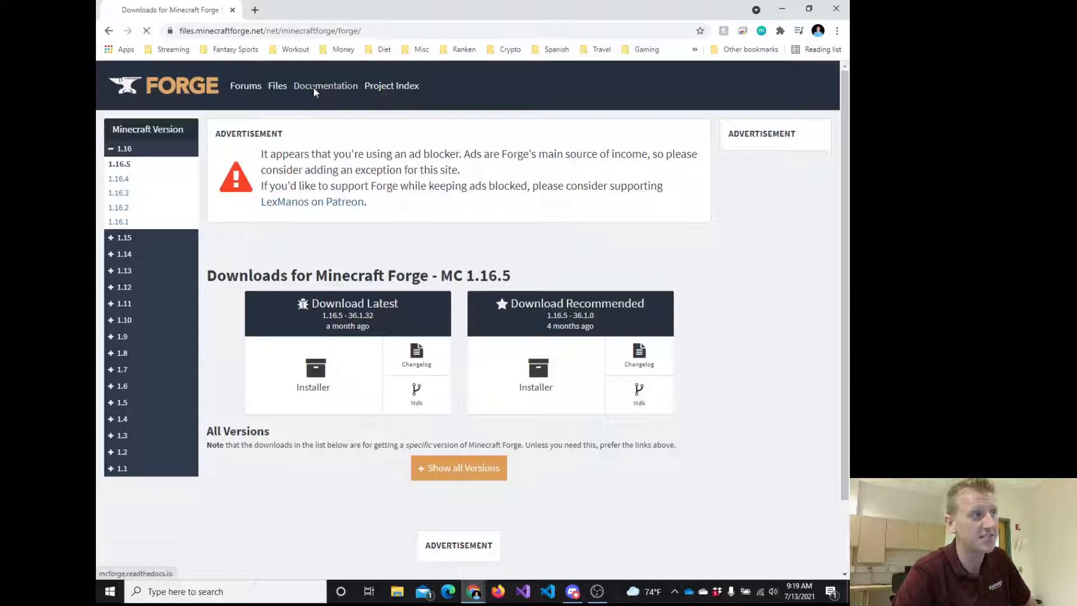
click(325, 85)
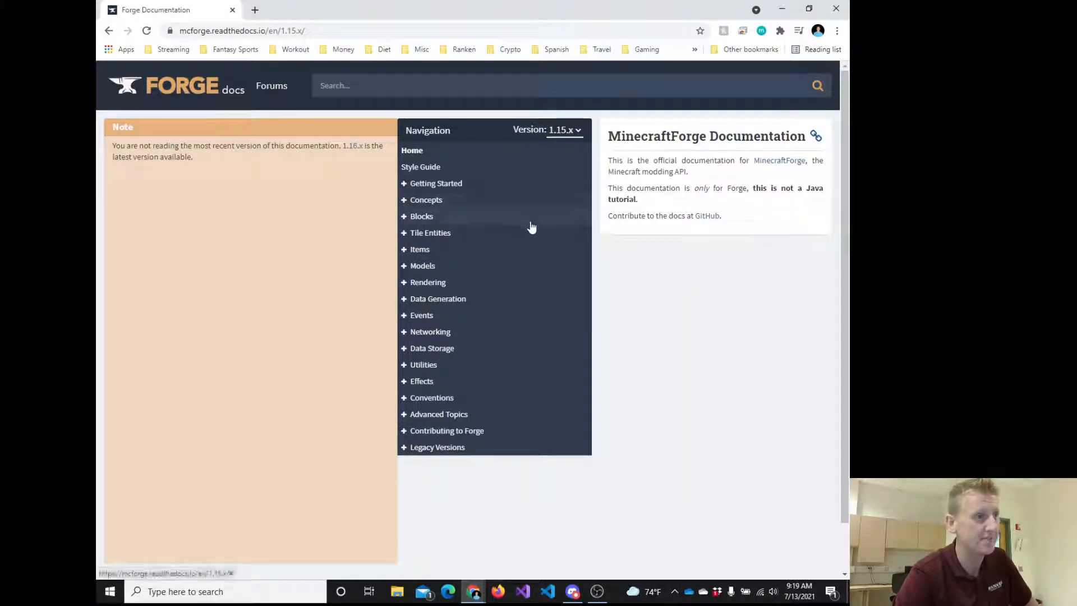
mouse_move(423, 183)
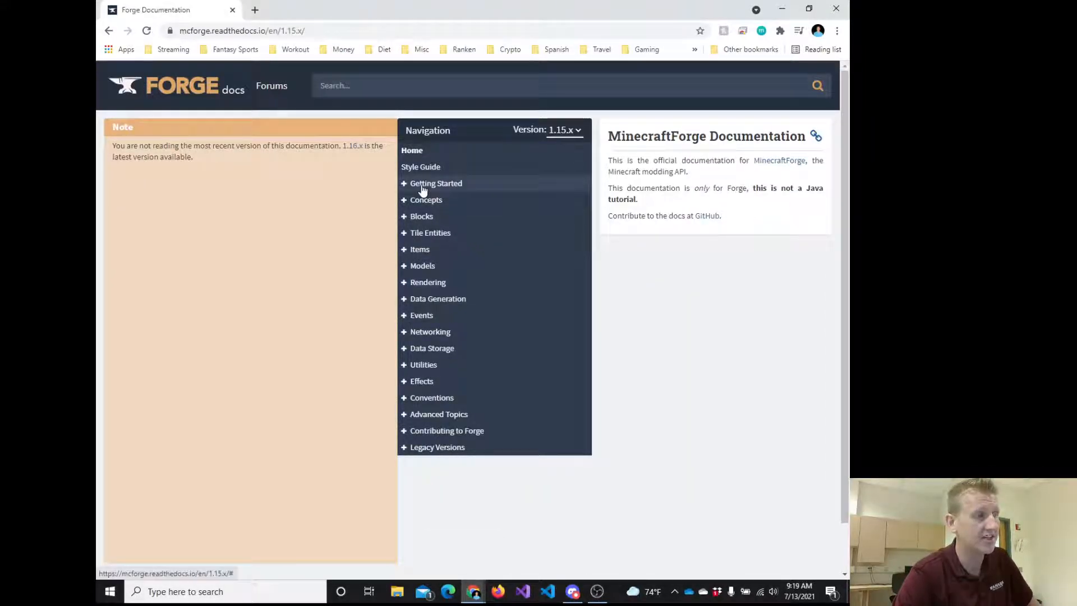
Show the Getting Started guide and highlight the IntelliJ genIntellijRuns setup sentence.
click(436, 182)
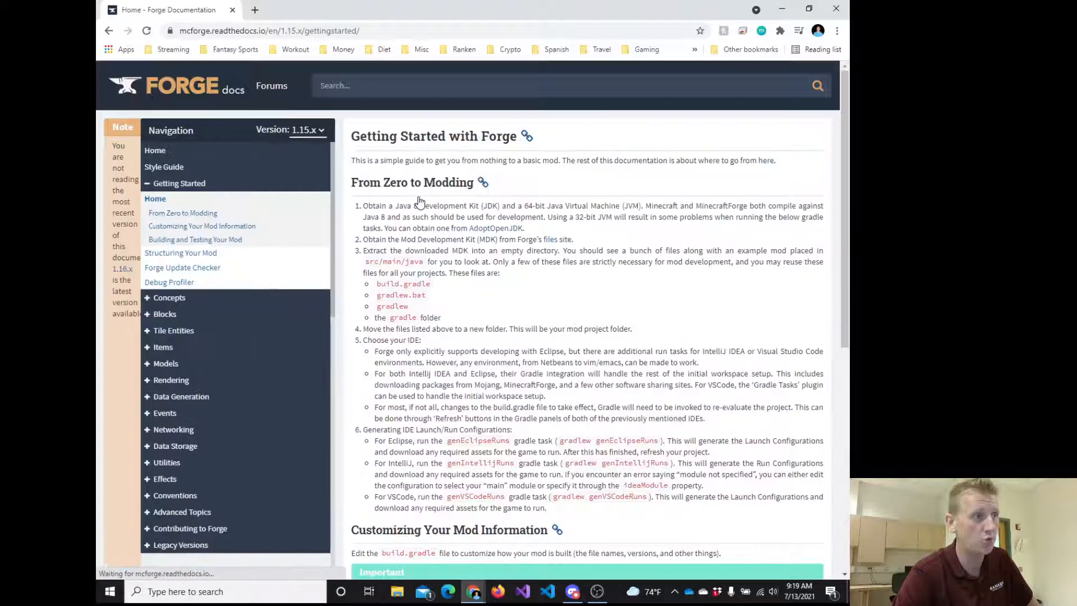
scroll(down, 3)
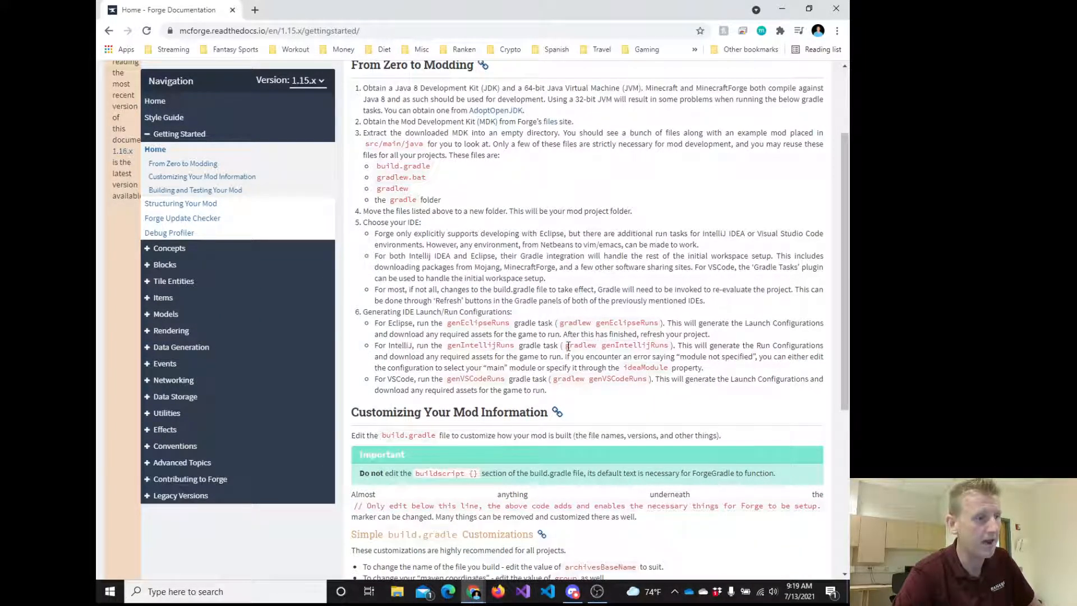
mouse_move(565, 349)
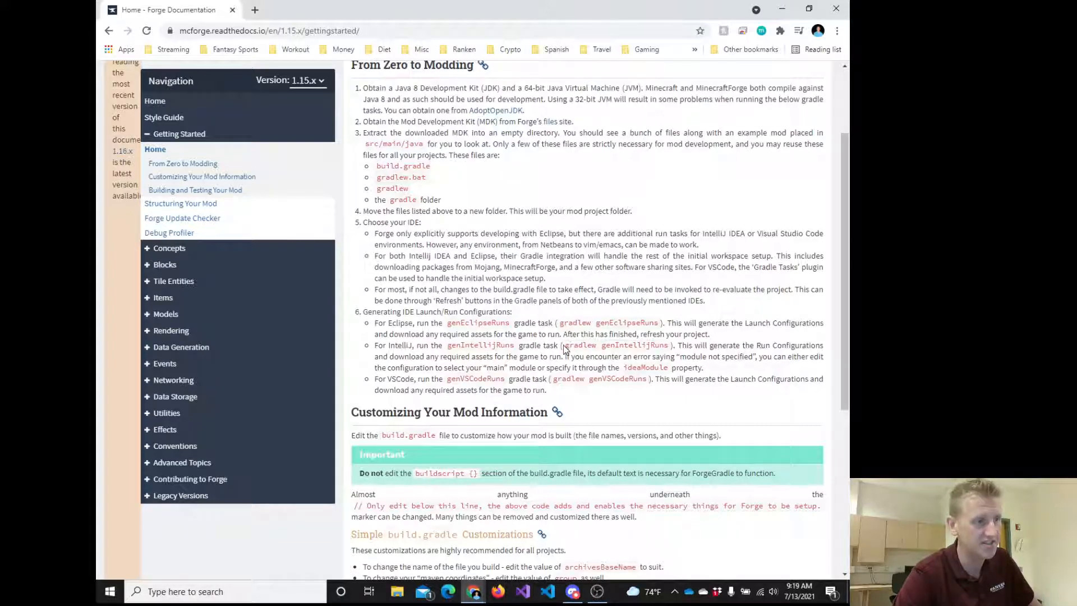
double_click(579, 344)
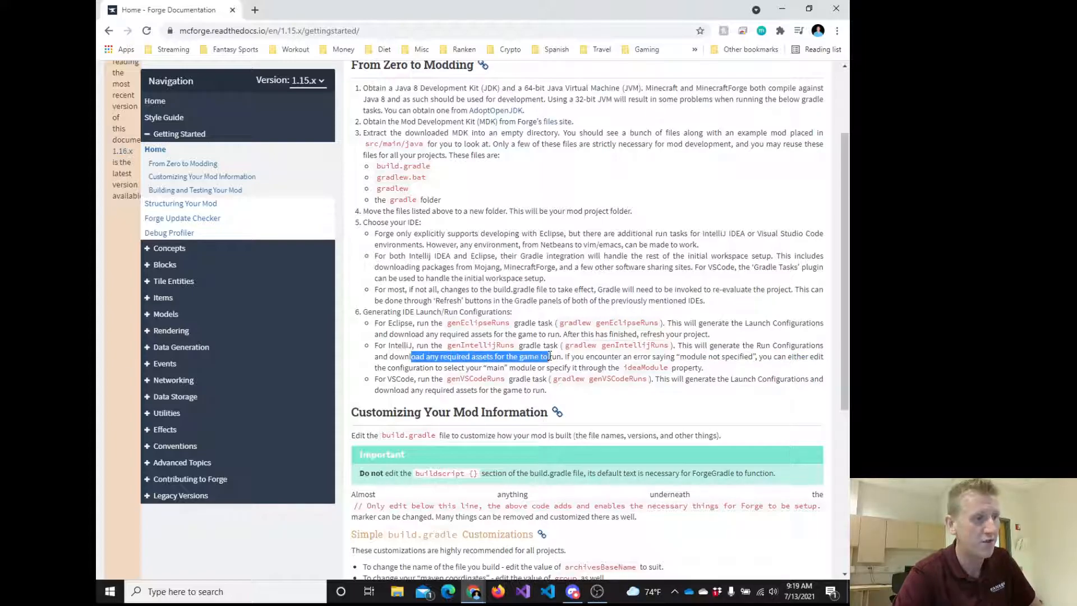
drag(549, 356, 598, 356)
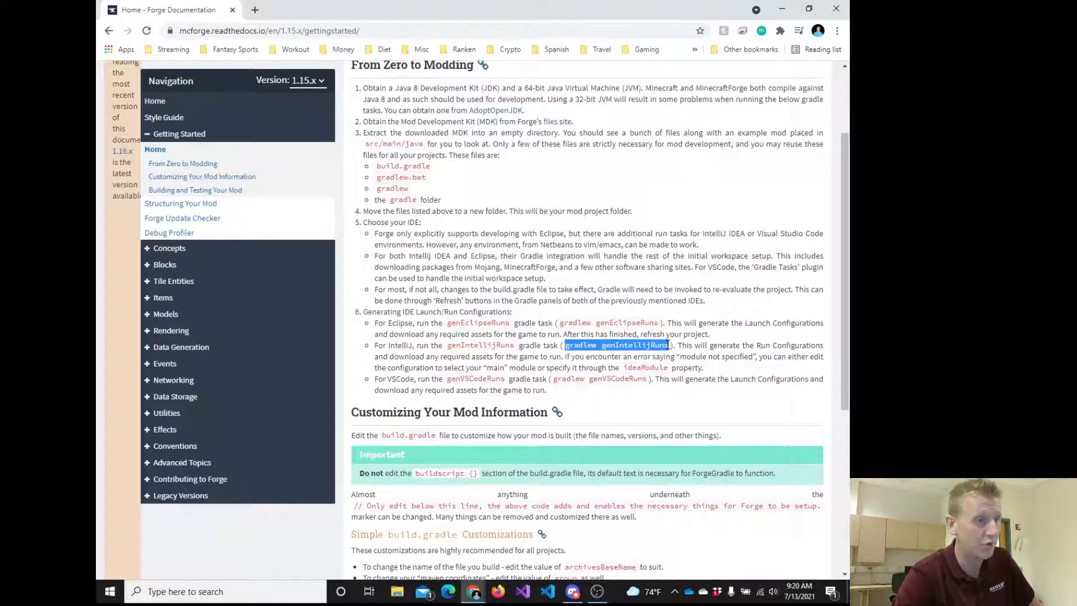
Scroll to Building and Testing Your Mod and highlight the opening of the build step.
scroll(down, 3)
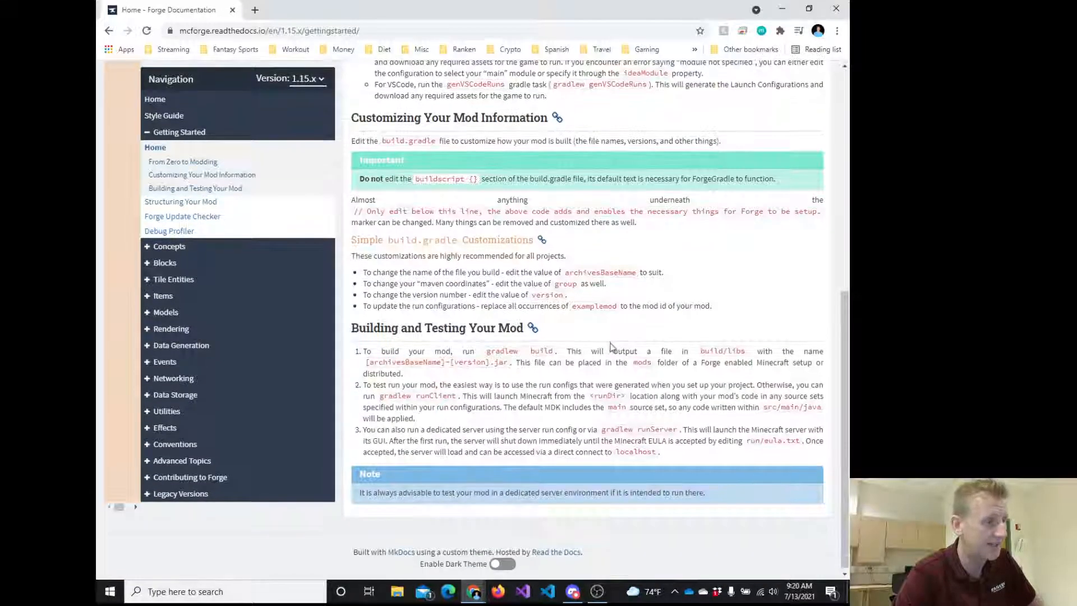
mouse_move(562, 381)
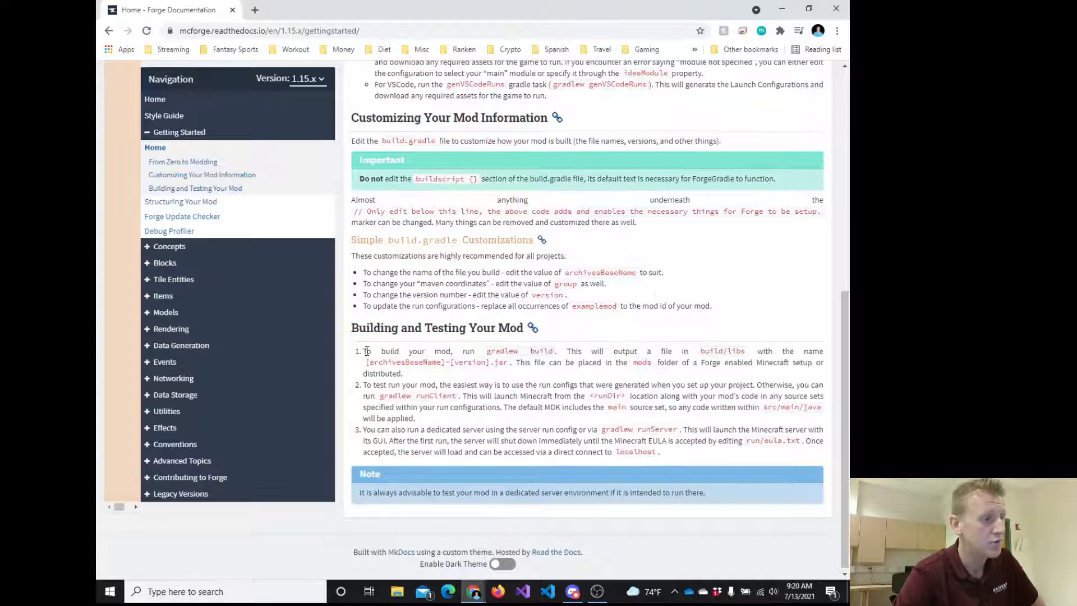
drag(368, 351, 450, 351)
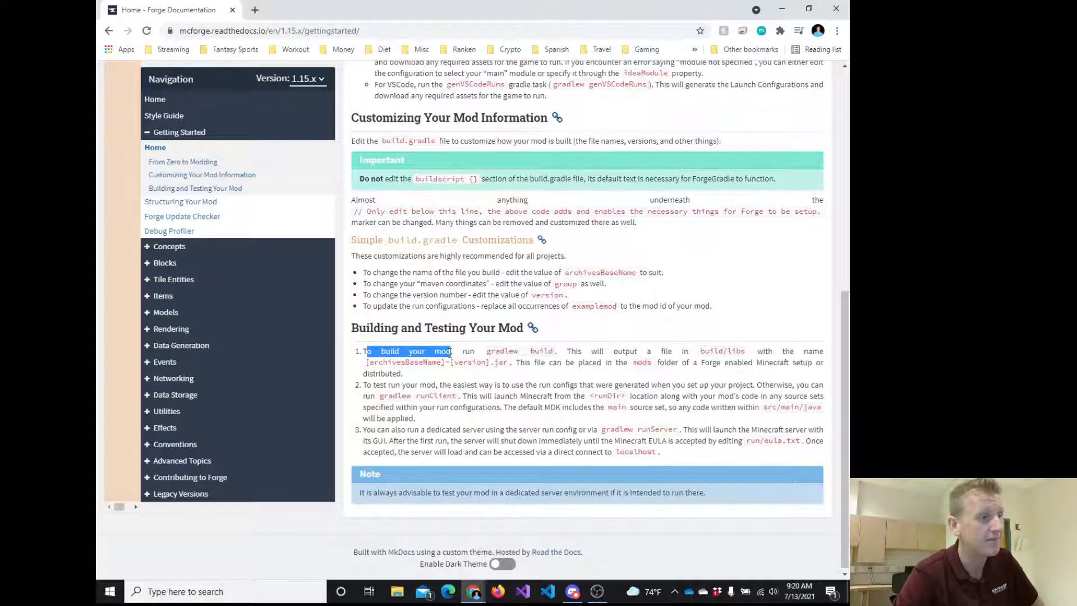
scroll(up, 3)
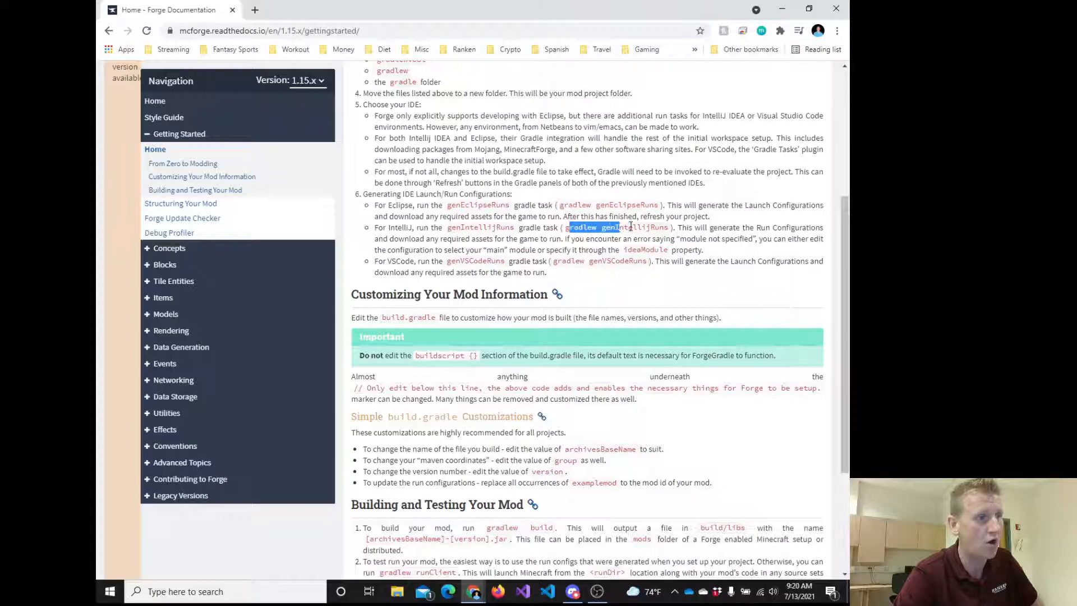
scroll(down, 3)
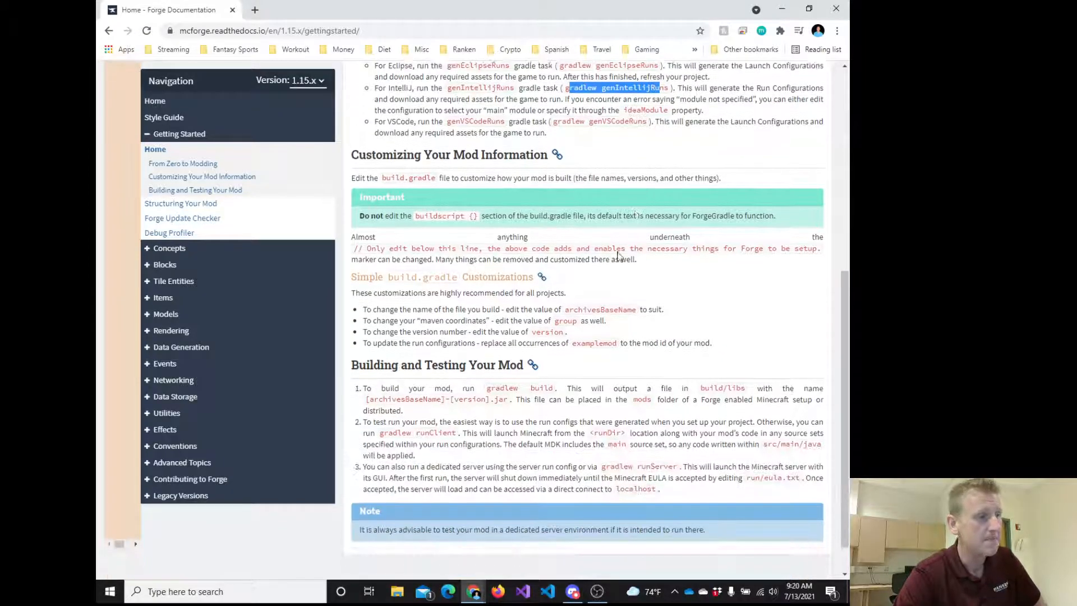
scroll(down, 3)
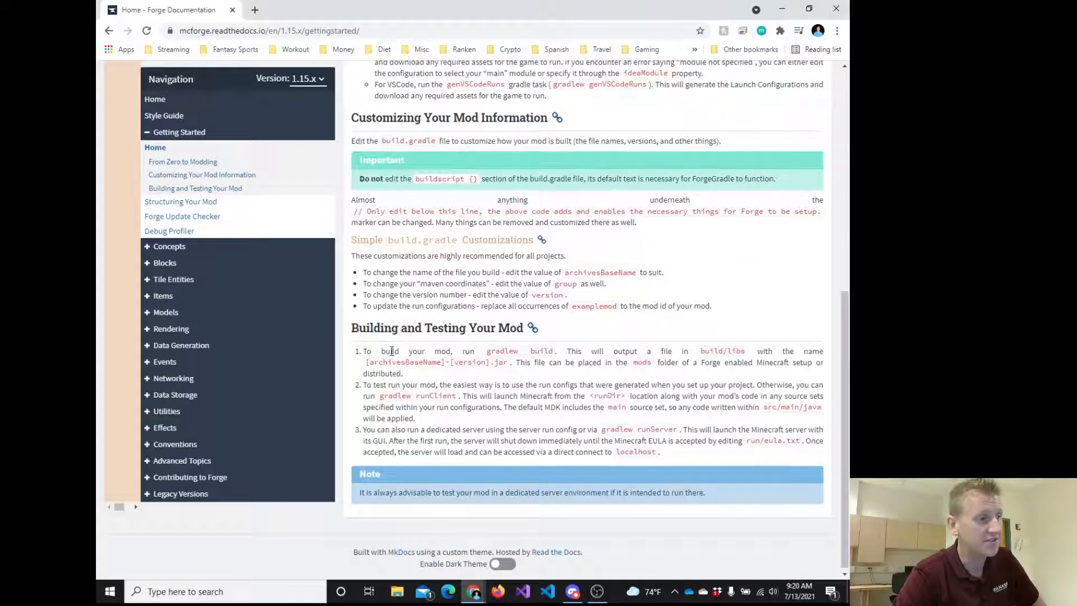
drag(400, 327, 522, 328)
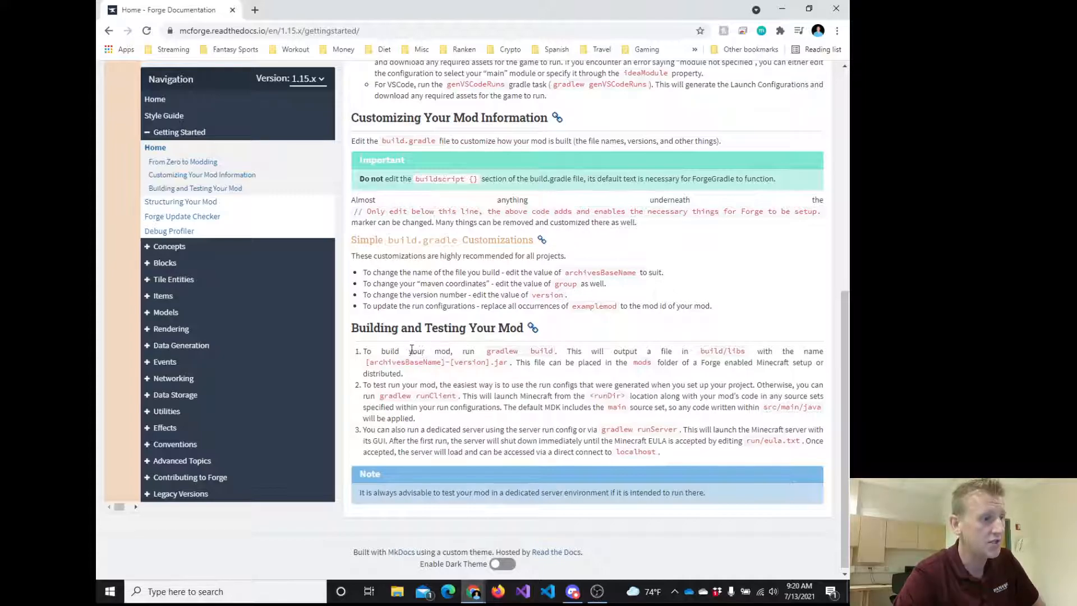
drag(365, 351, 447, 351)
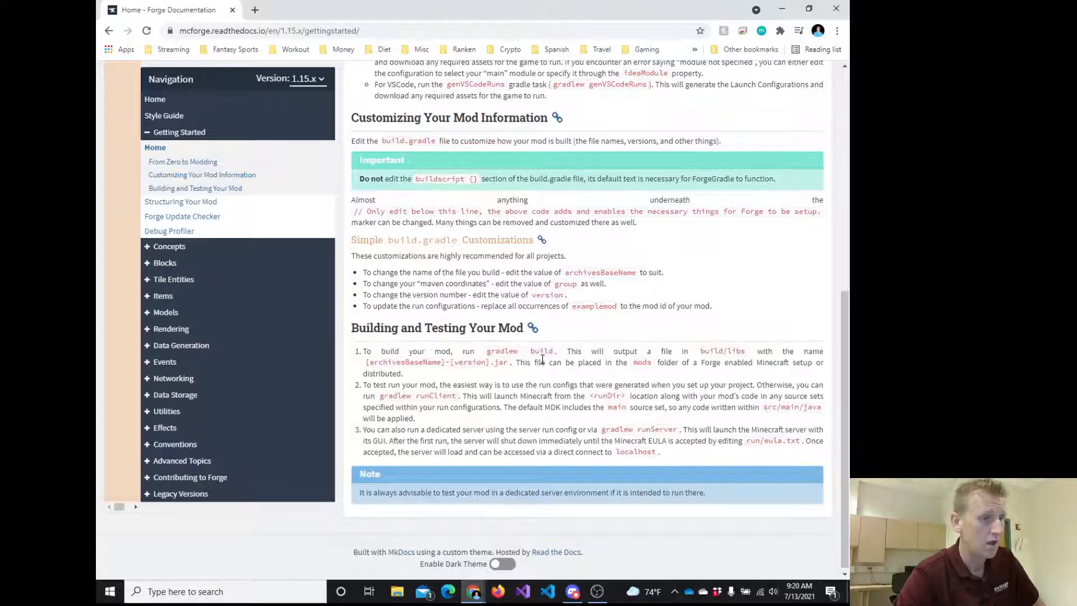
double_click(503, 351)
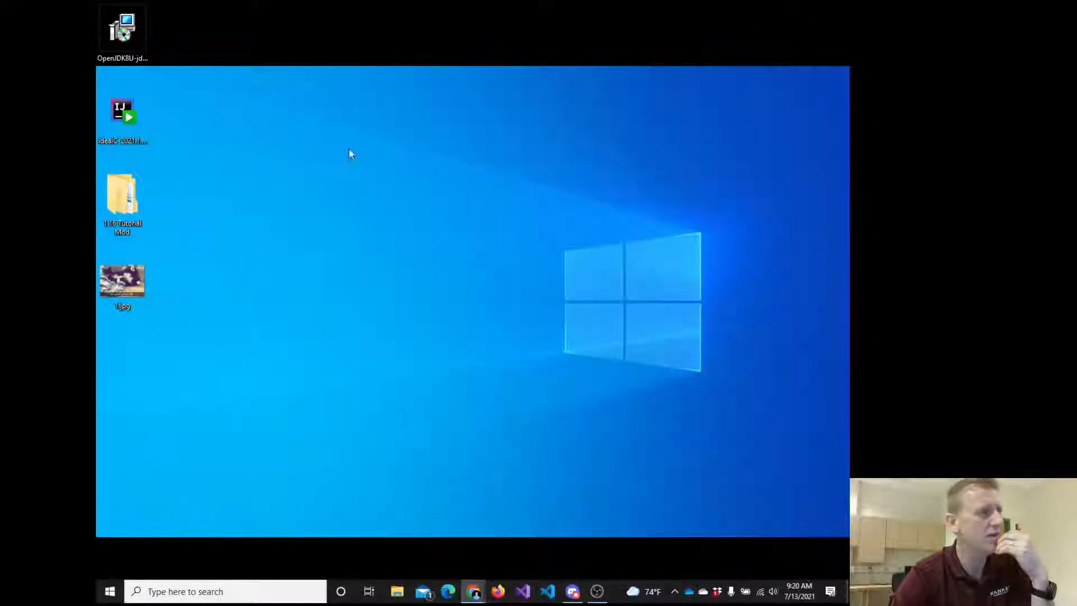
Switch to the desktop's 1.16 Tutorial Mod folder containing the Forge 1.16.4 MDK.
click(122, 200)
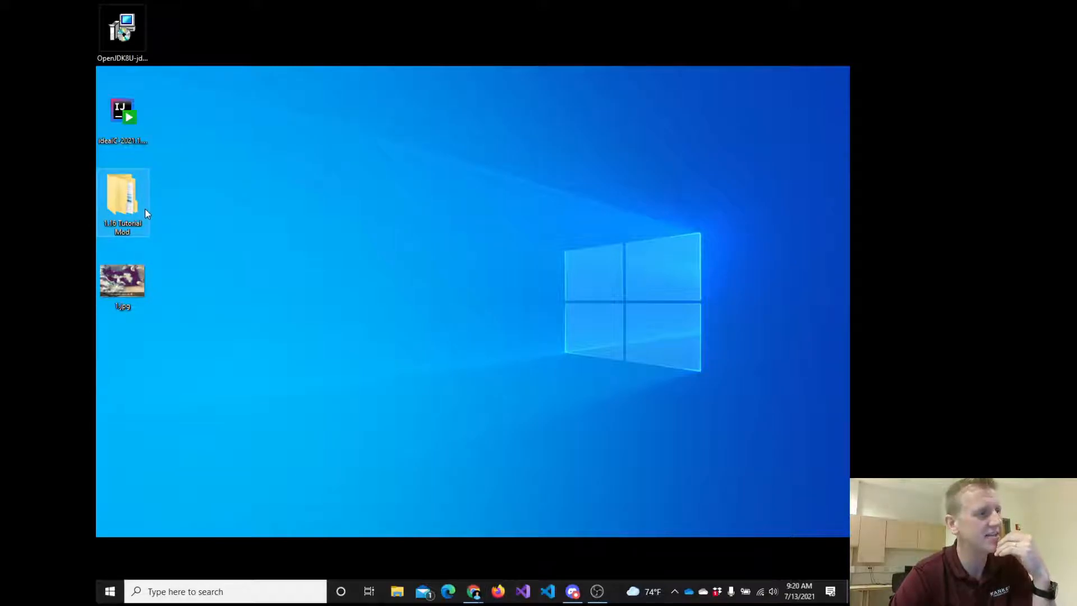
double_click(122, 201)
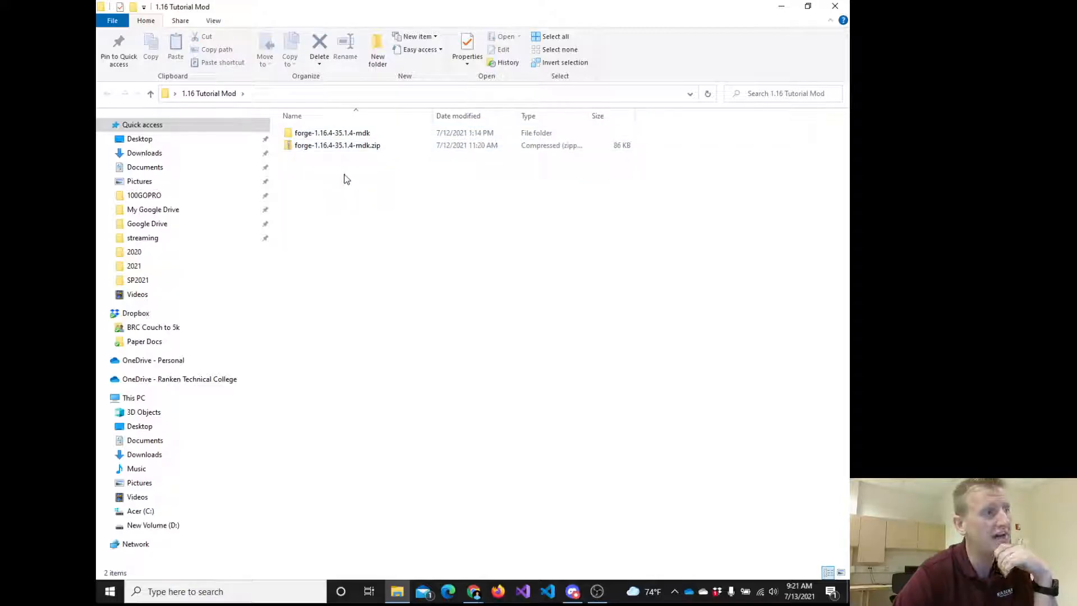
Enter the forge-1.16.4-35.1.4-mdk folder and check the options for setup.bat.
double_click(332, 133)
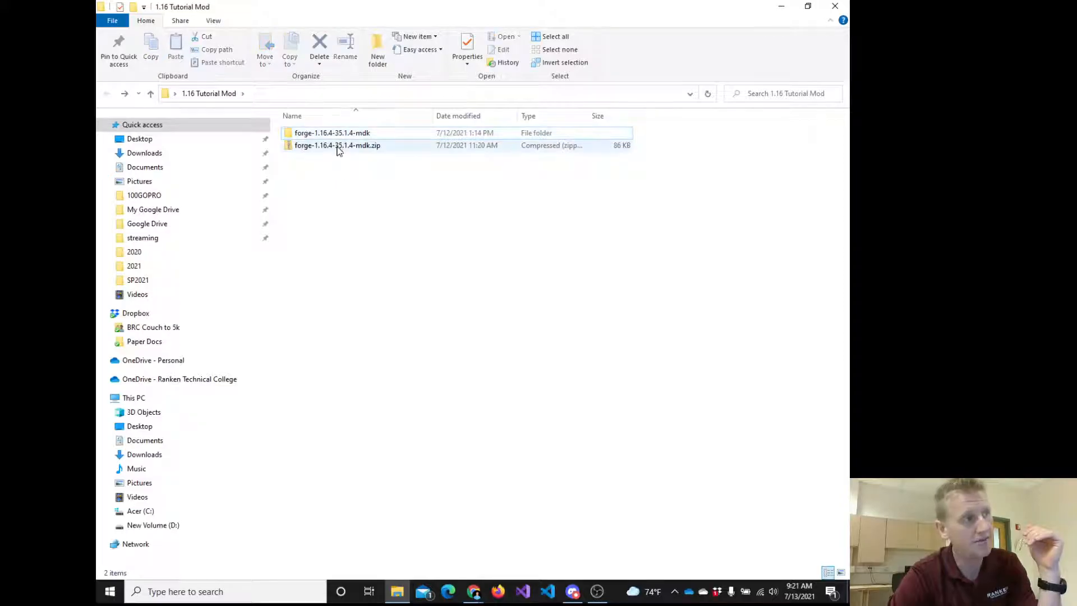
double_click(332, 133)
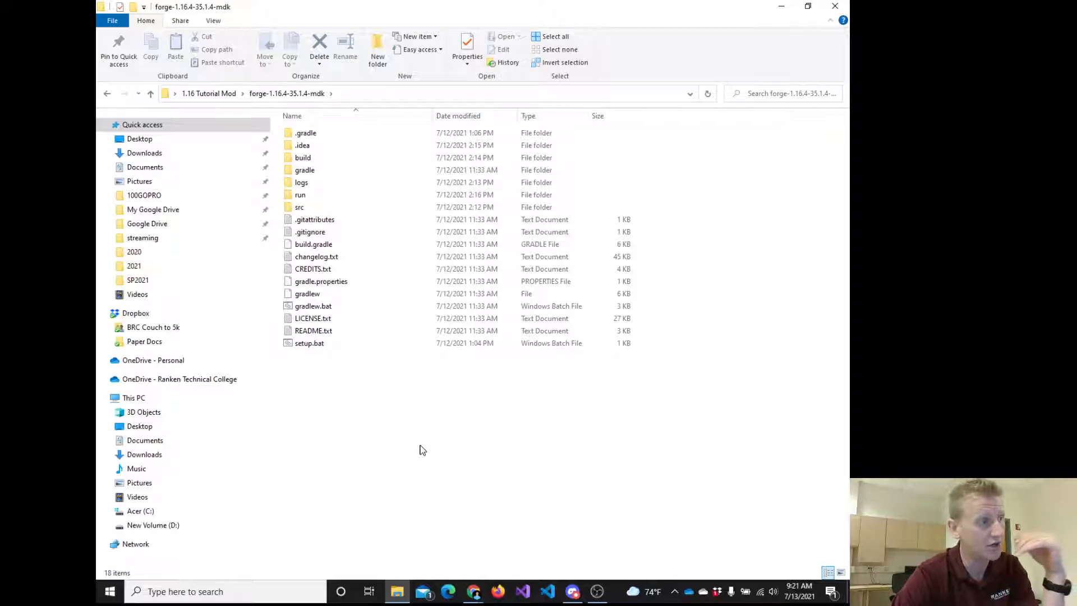
click(310, 343)
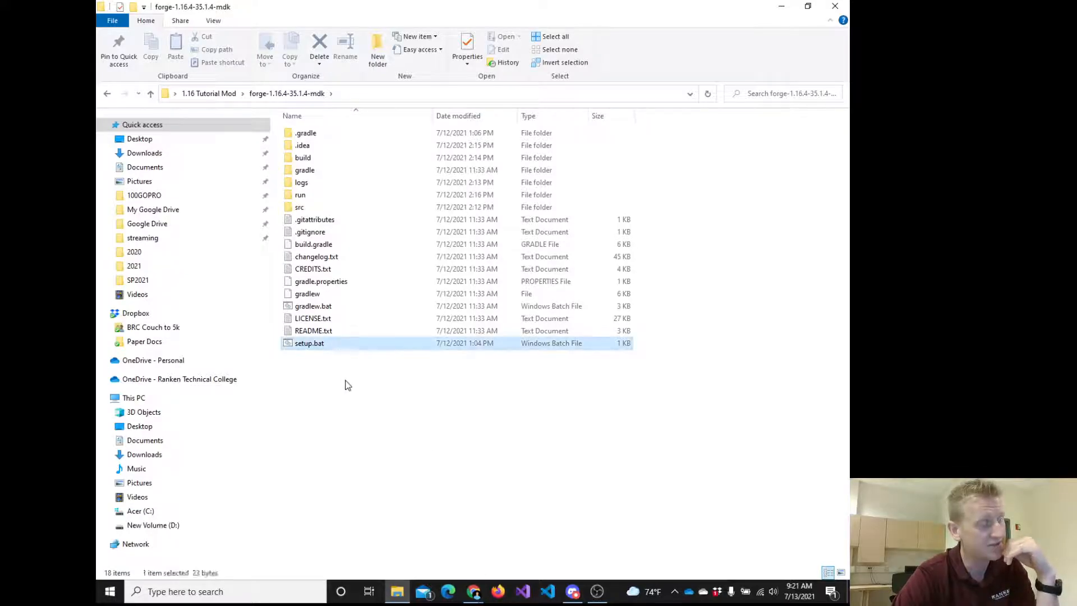
click(347, 385)
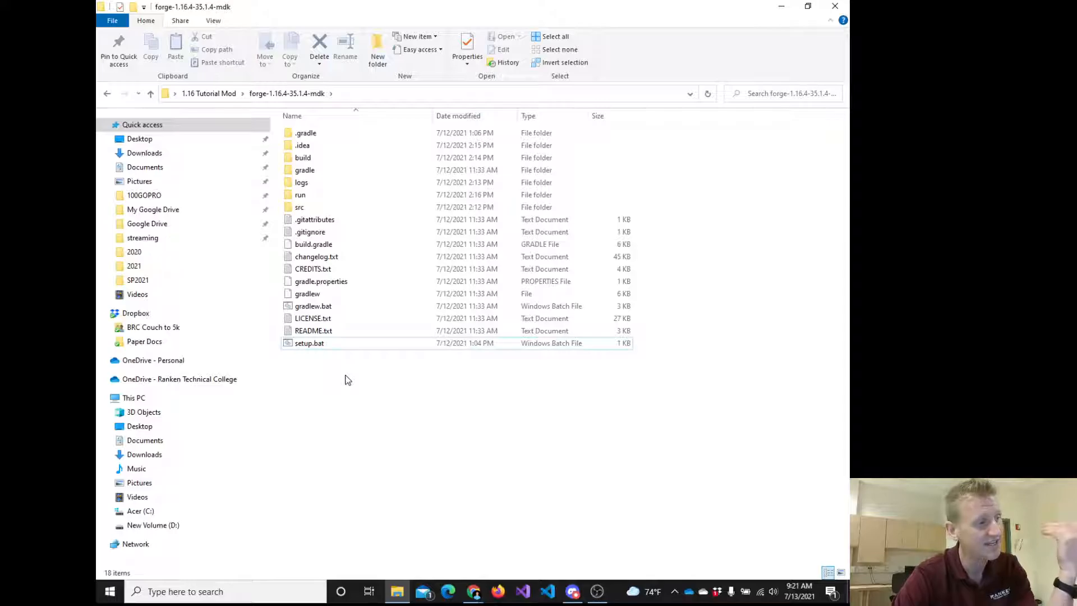
click(310, 343)
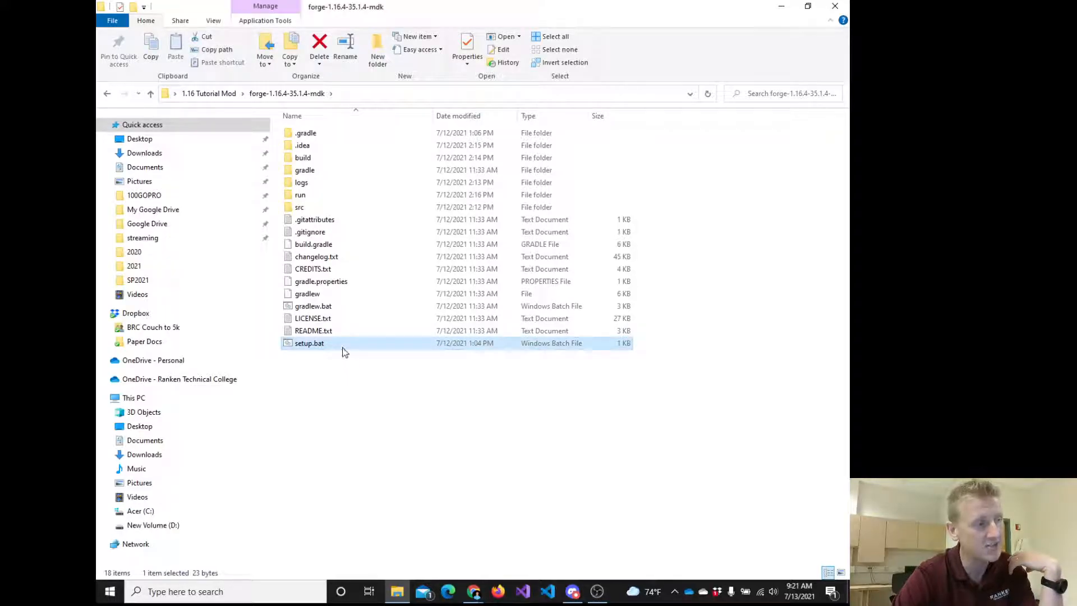
right_click(309, 343)
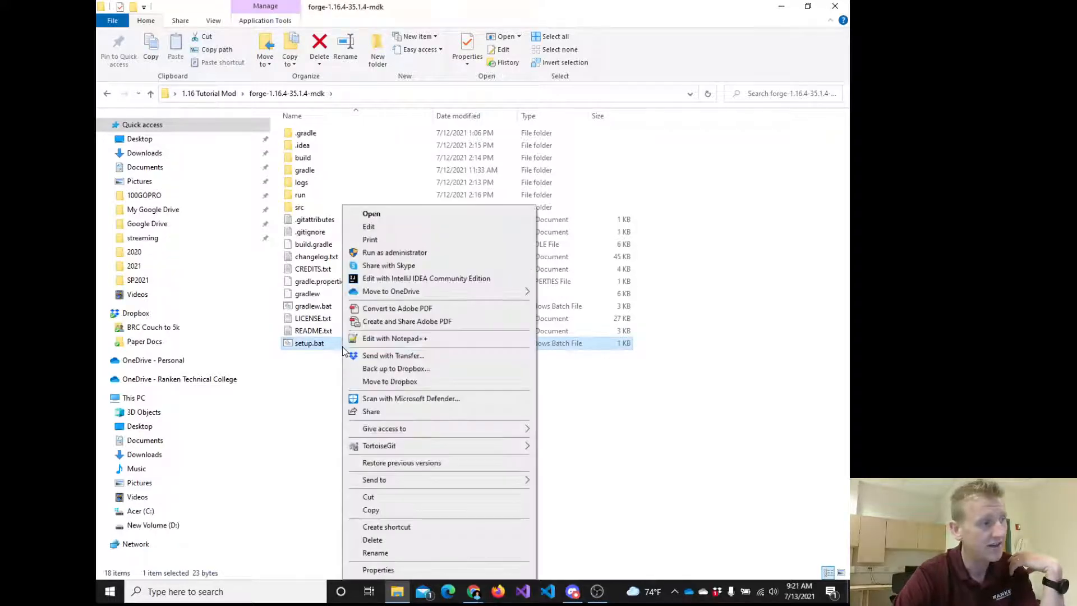
click(394, 338)
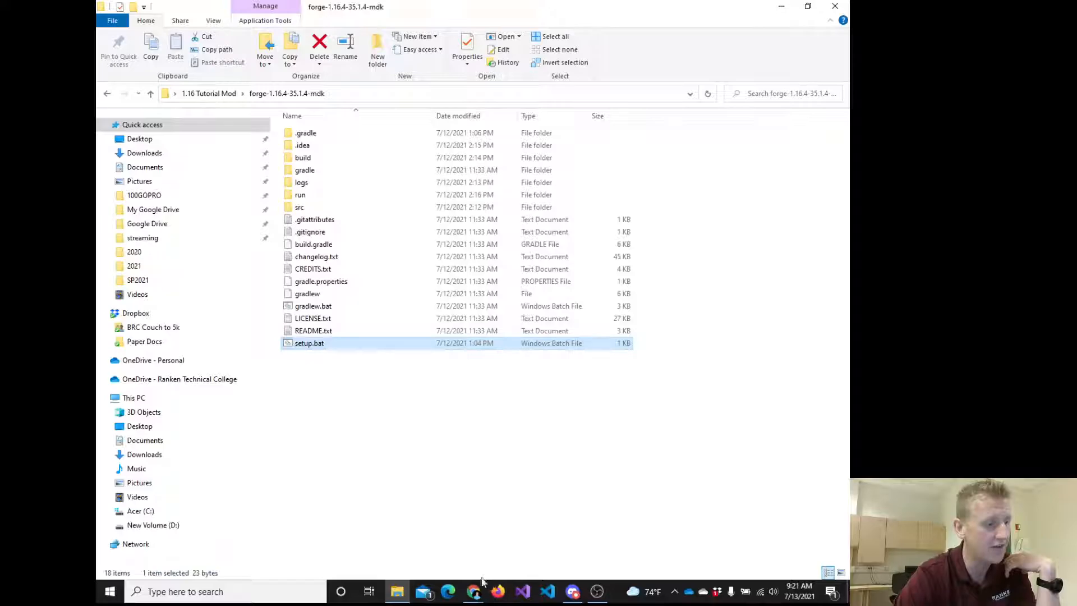
Select the 'gradlew build' command in the Forge guide, then return to the MDK folder.
click(448, 591)
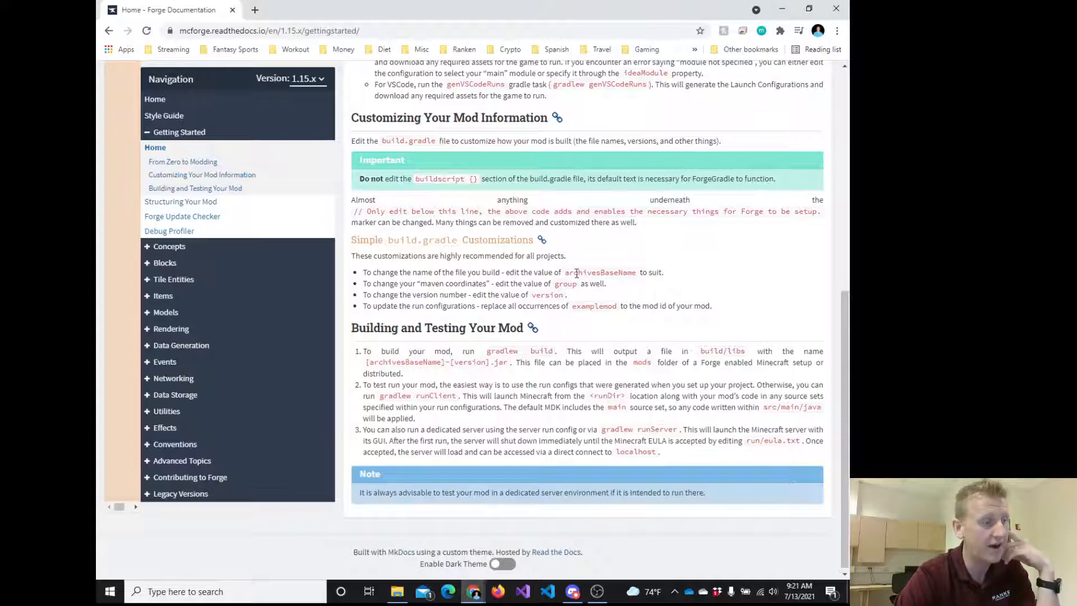
double_click(502, 351)
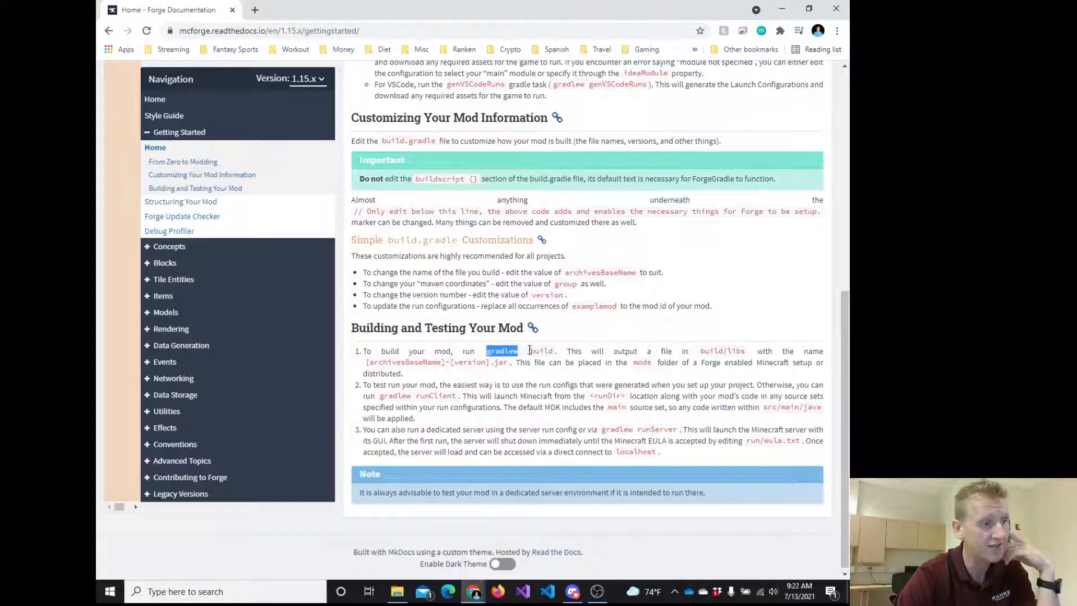
drag(486, 351, 555, 351)
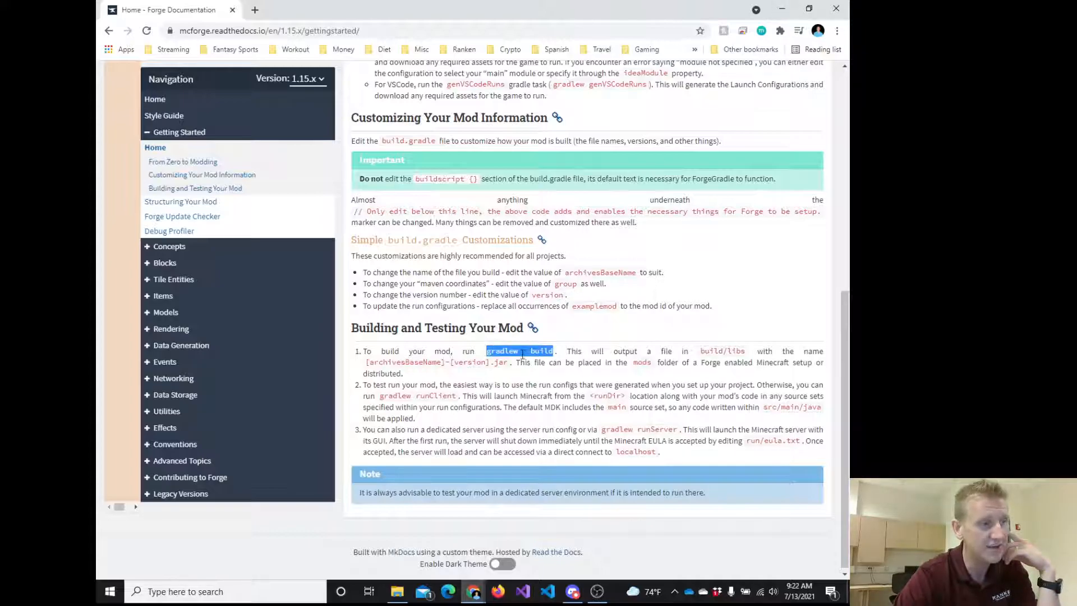
click(518, 350)
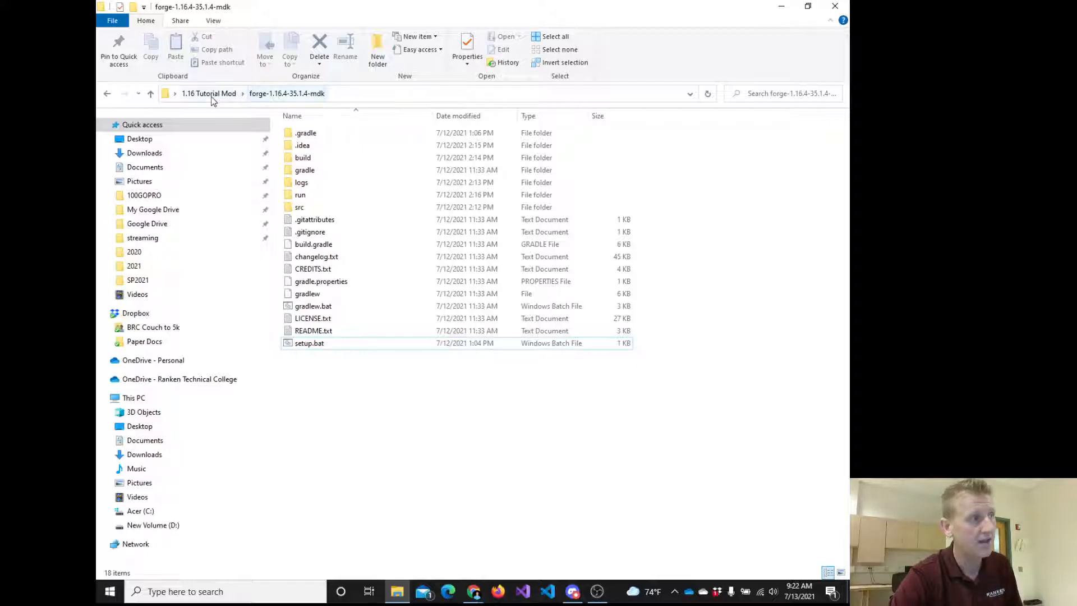
Show the MDK folder's context menu with 'Open PowerShell window here'.
click(305, 133)
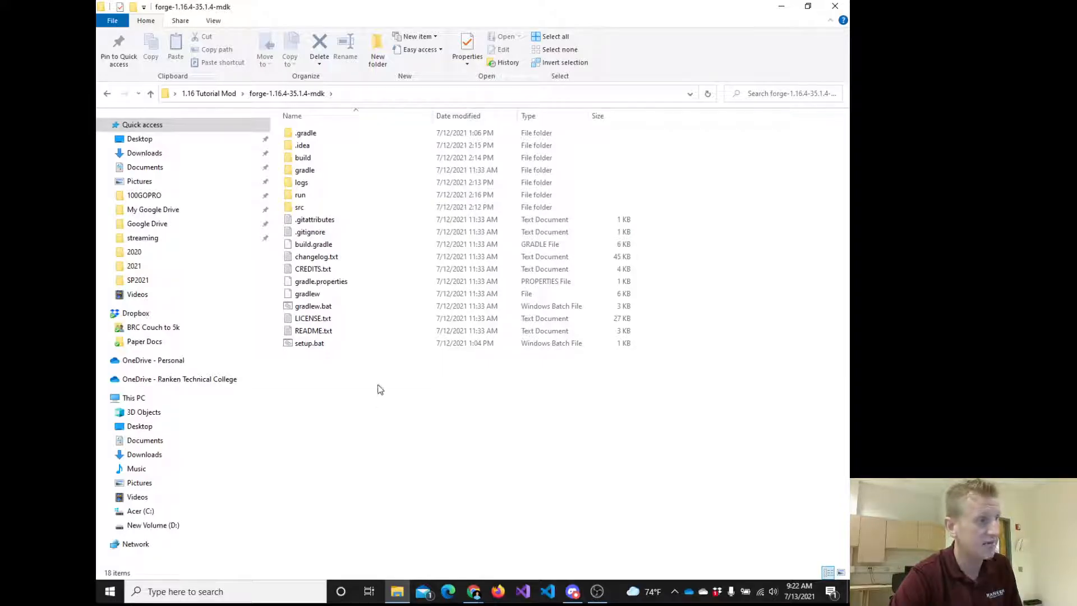
mouse_move(345, 172)
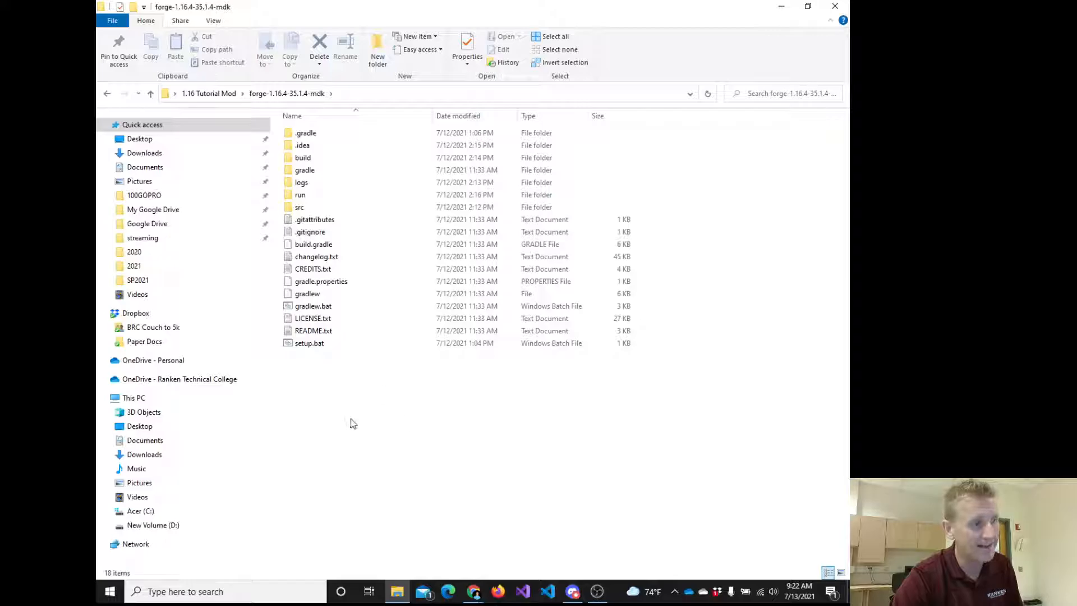
mouse_move(388, 402)
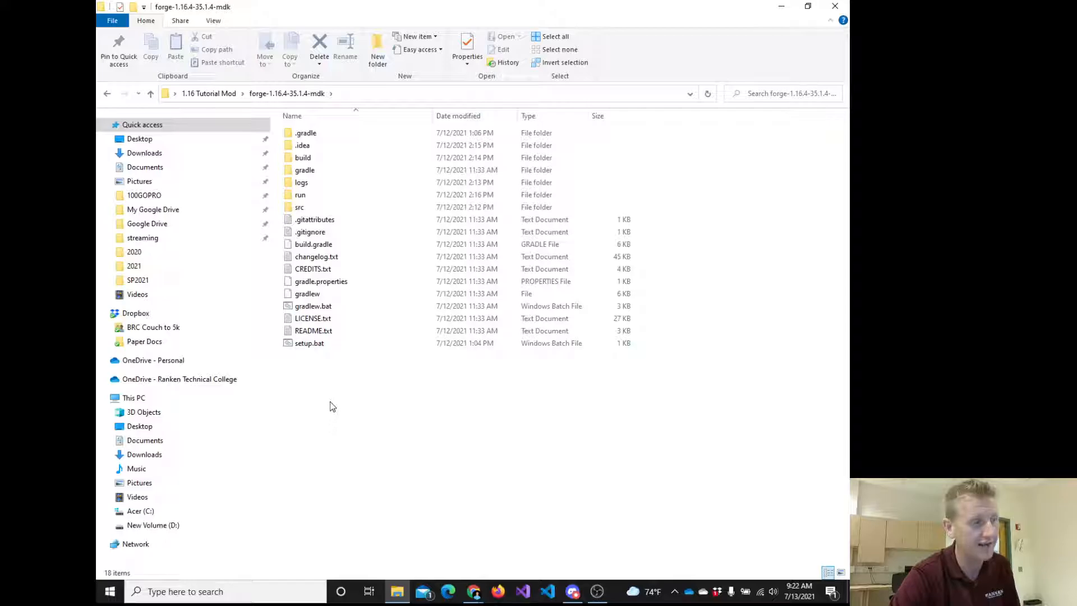
right_click(332, 405)
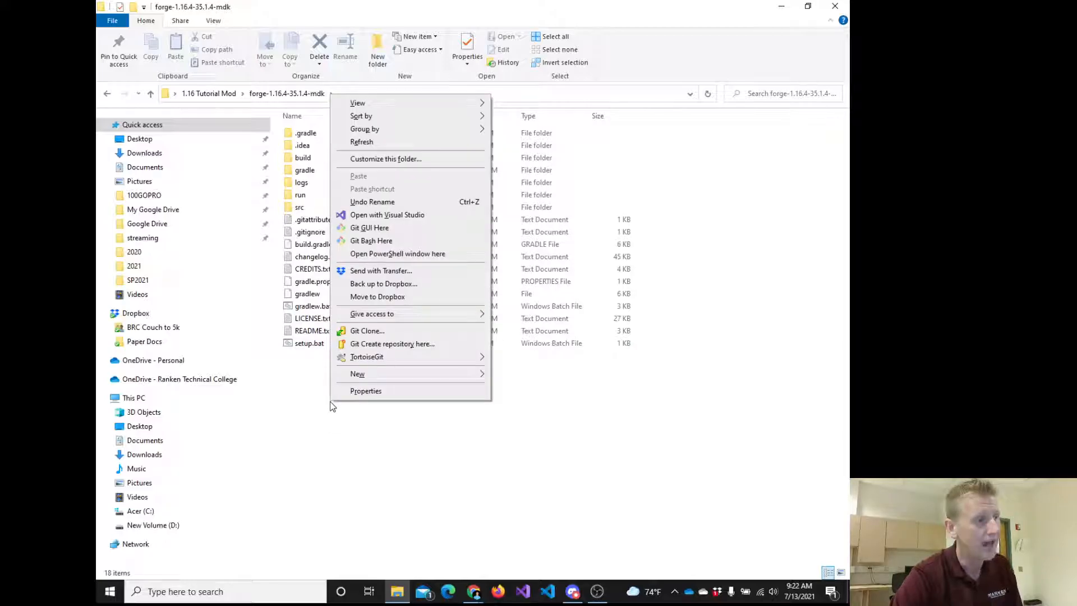
mouse_move(366, 305)
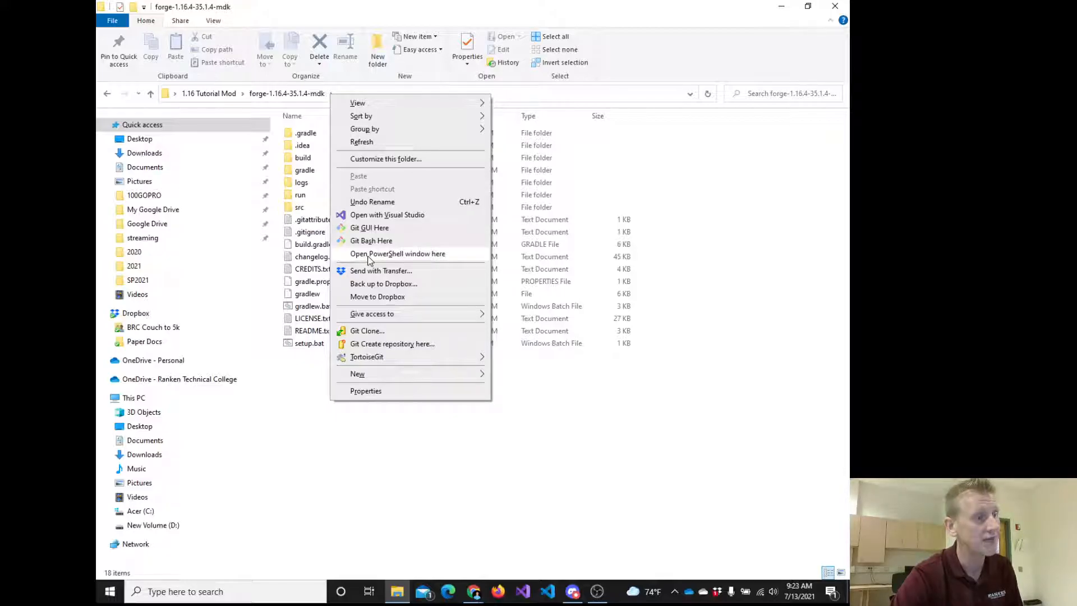
Start PowerShell in the MDK folder with './gradlew build' entered at the prompt.
click(397, 253)
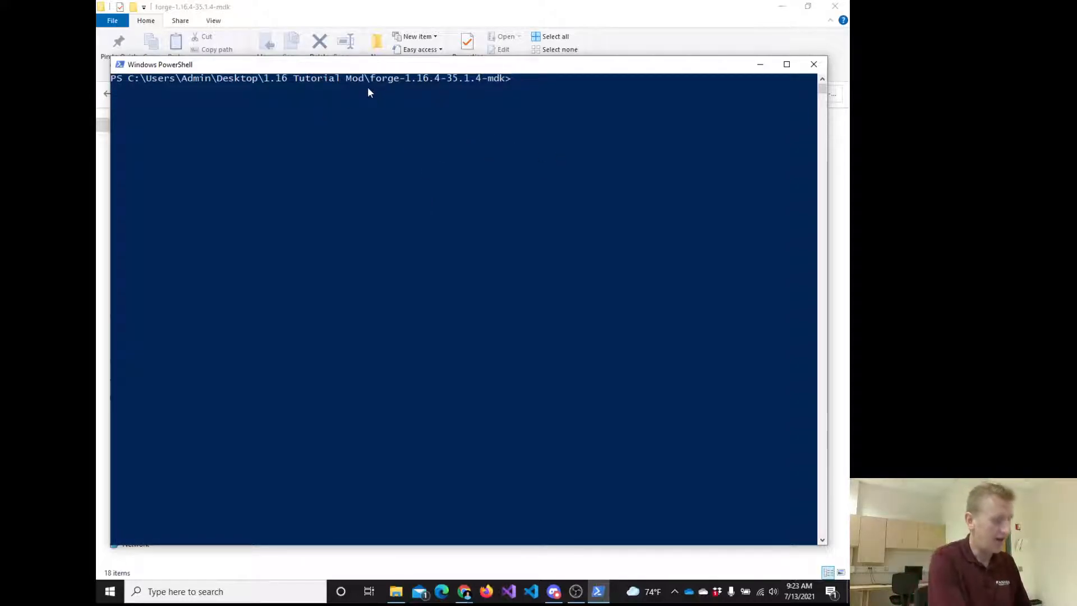
mouse_move(365, 93)
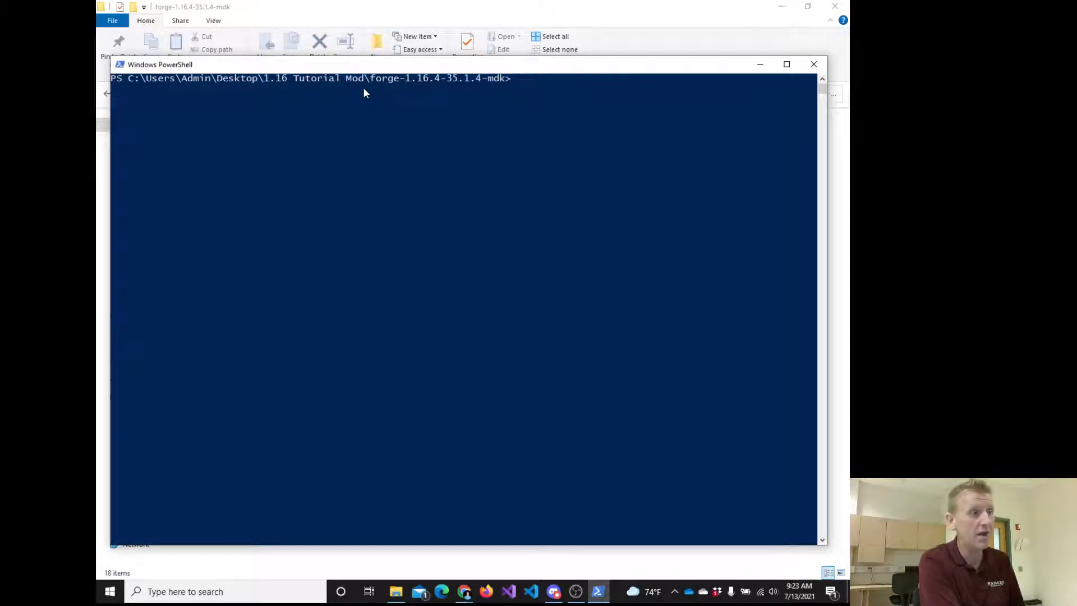
text(./)
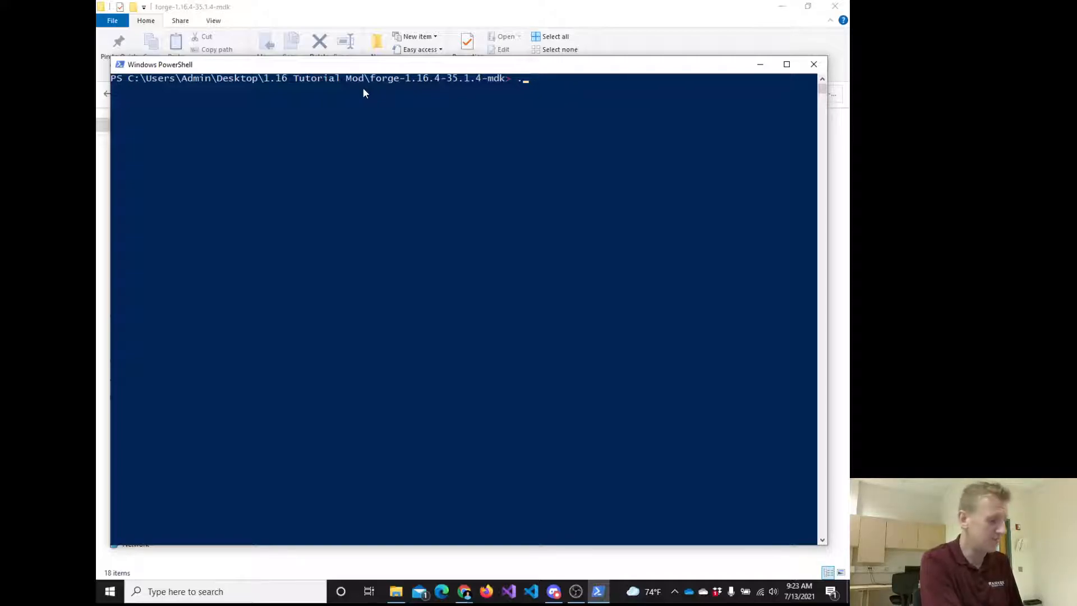
text(.\)
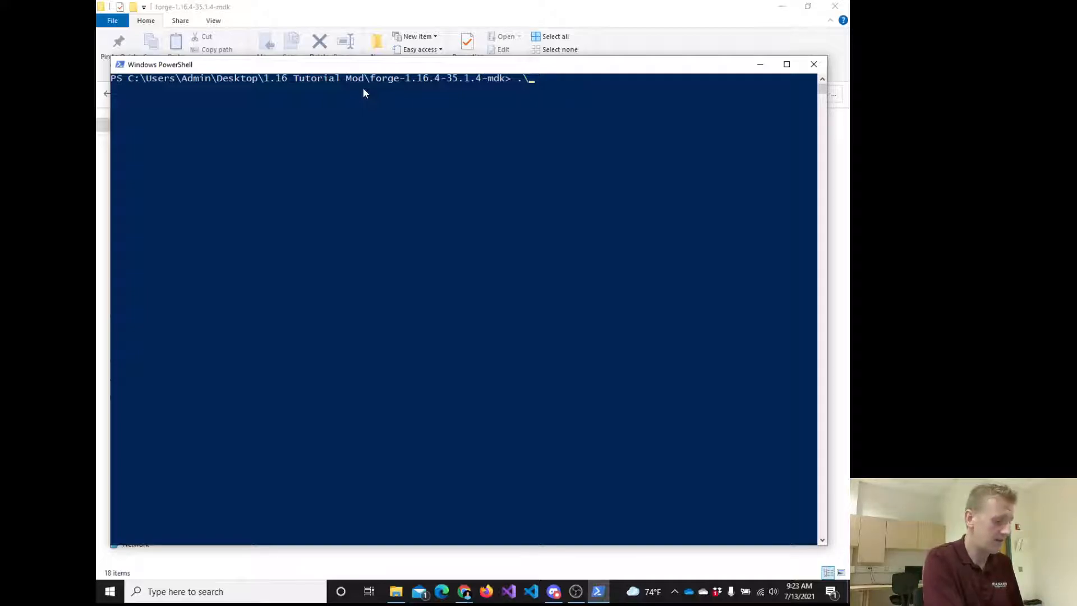
text(/)
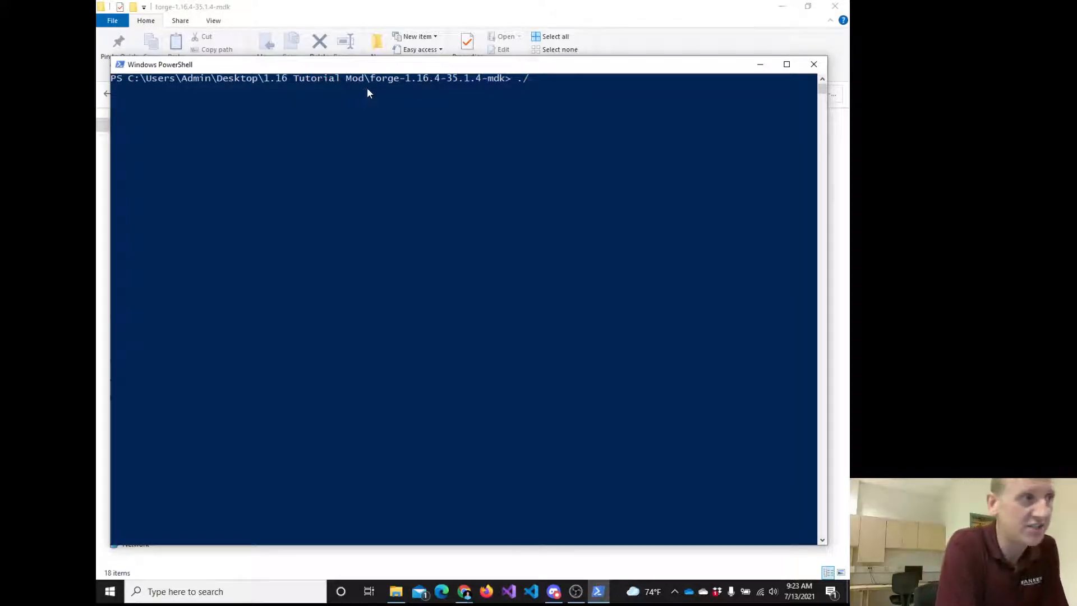
text(\)
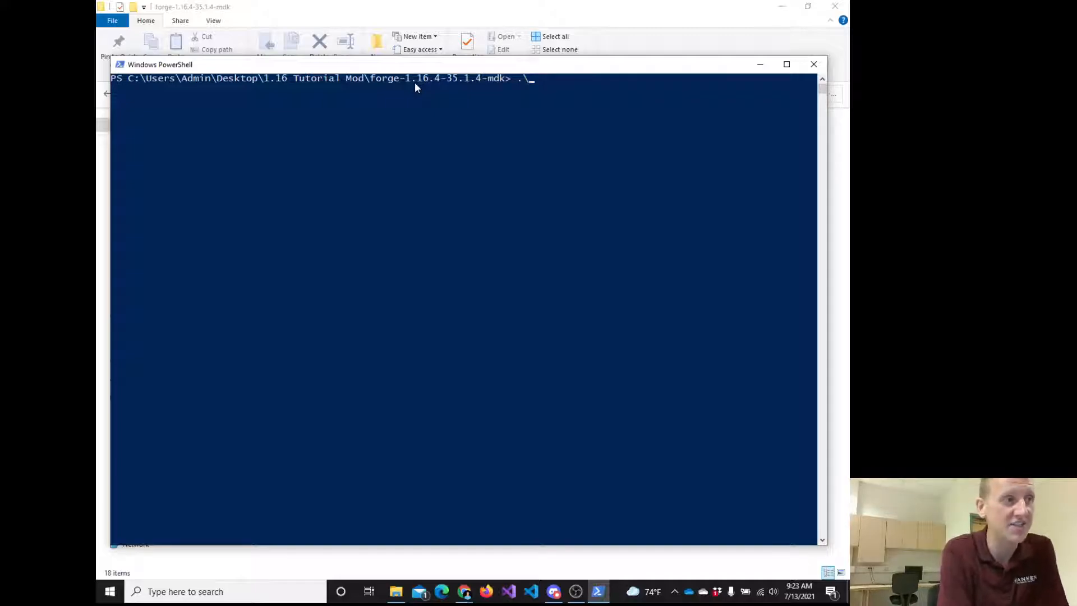
text(/)
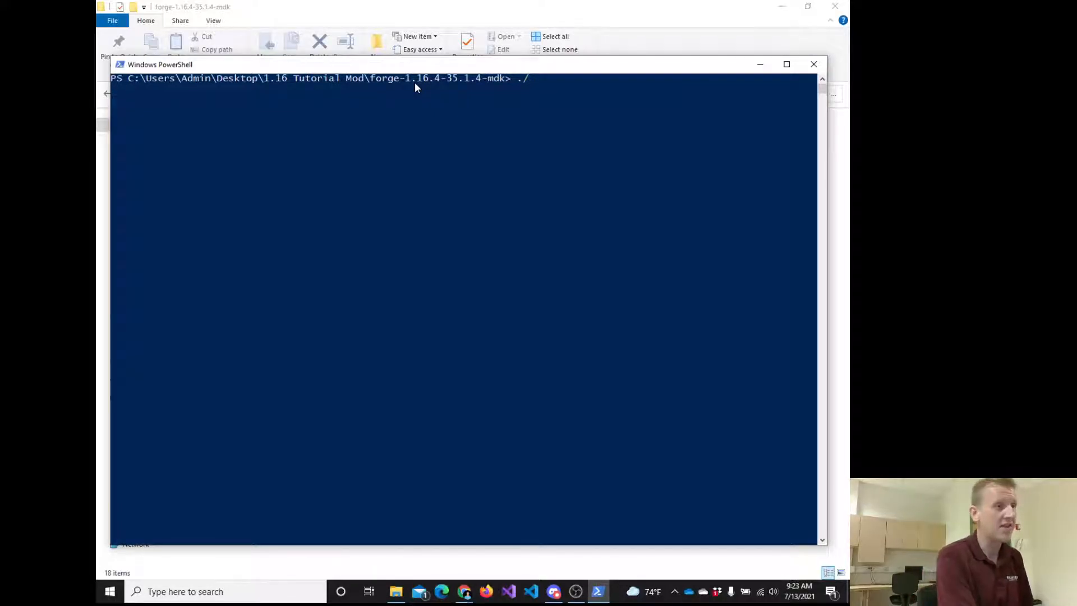
text(gradlew)
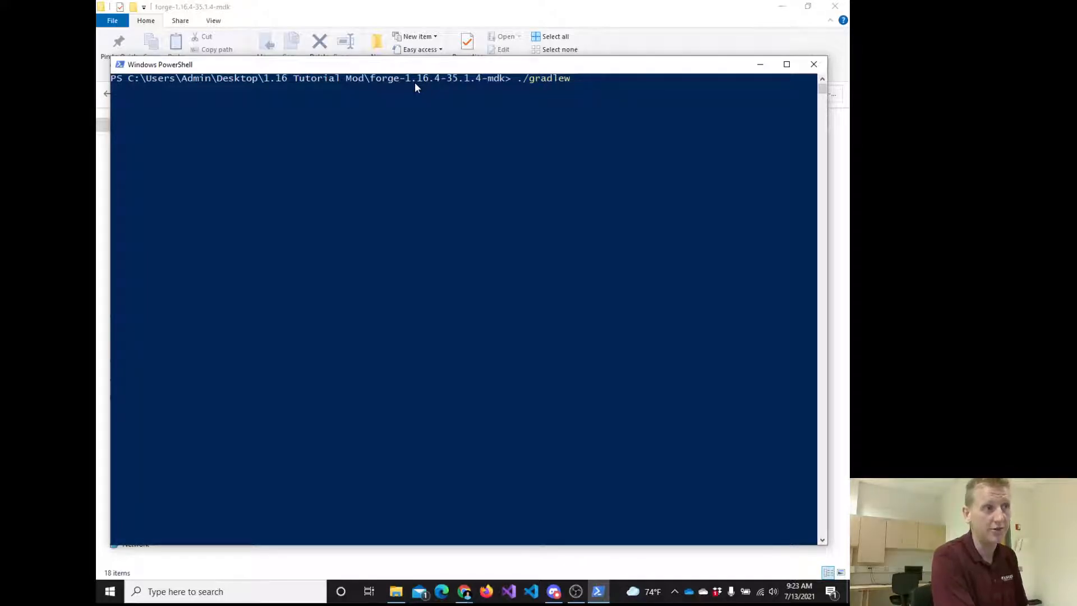
text(build)
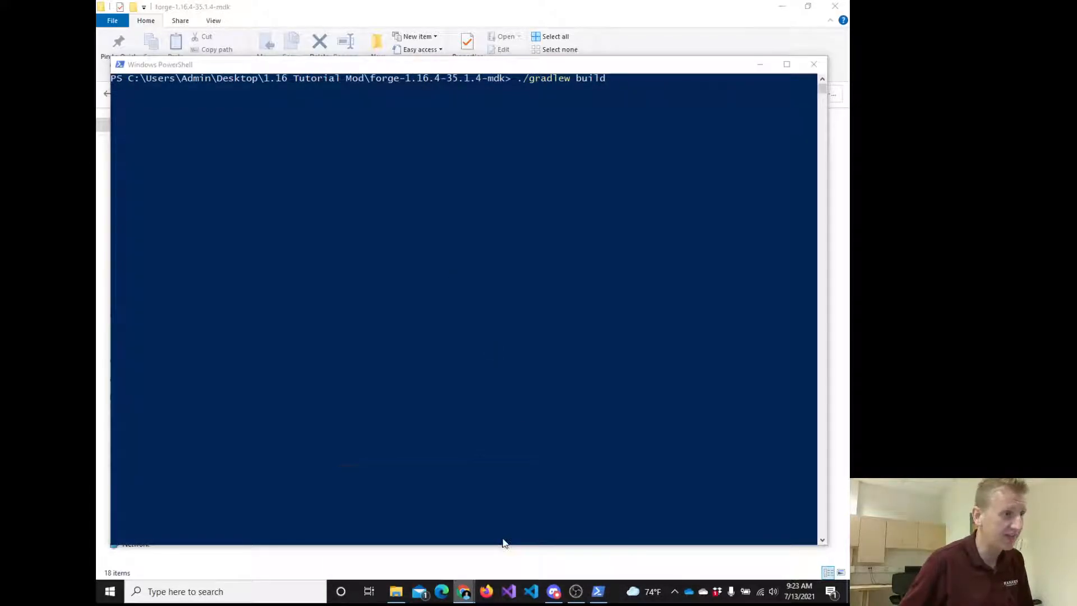
Run ./gradlew build to BUILD SUCCESSFUL in 16s, then minimize PowerShell.
click(485, 591)
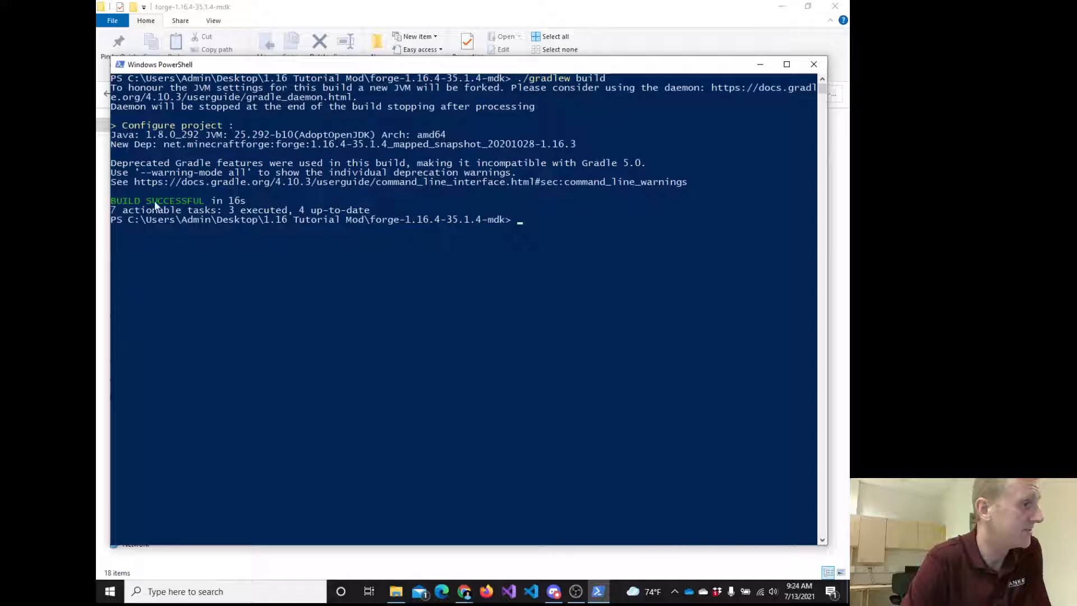
drag(110, 200, 204, 199)
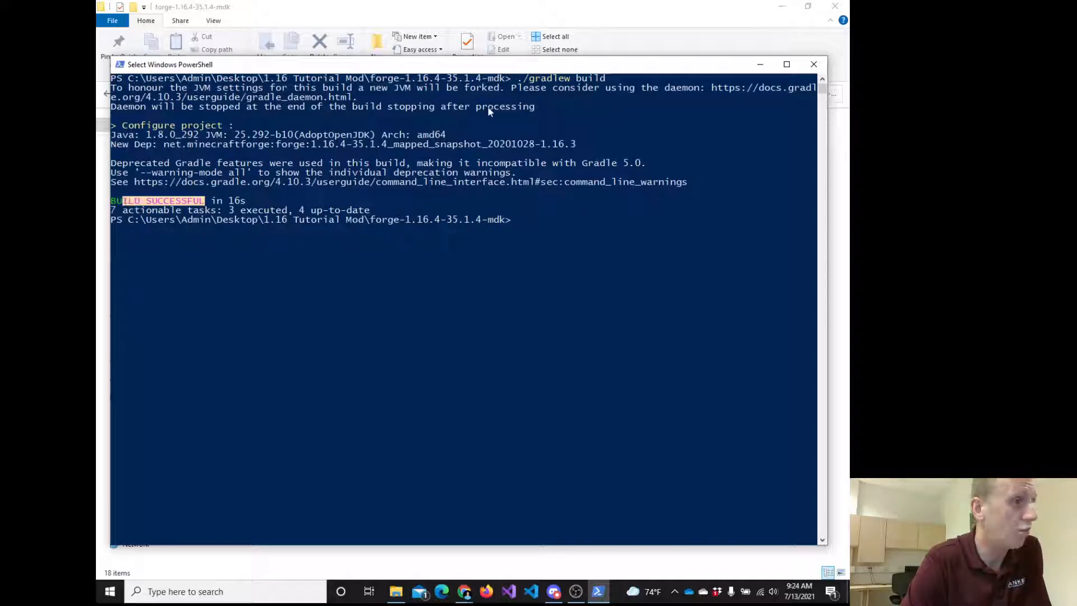
click(395, 592)
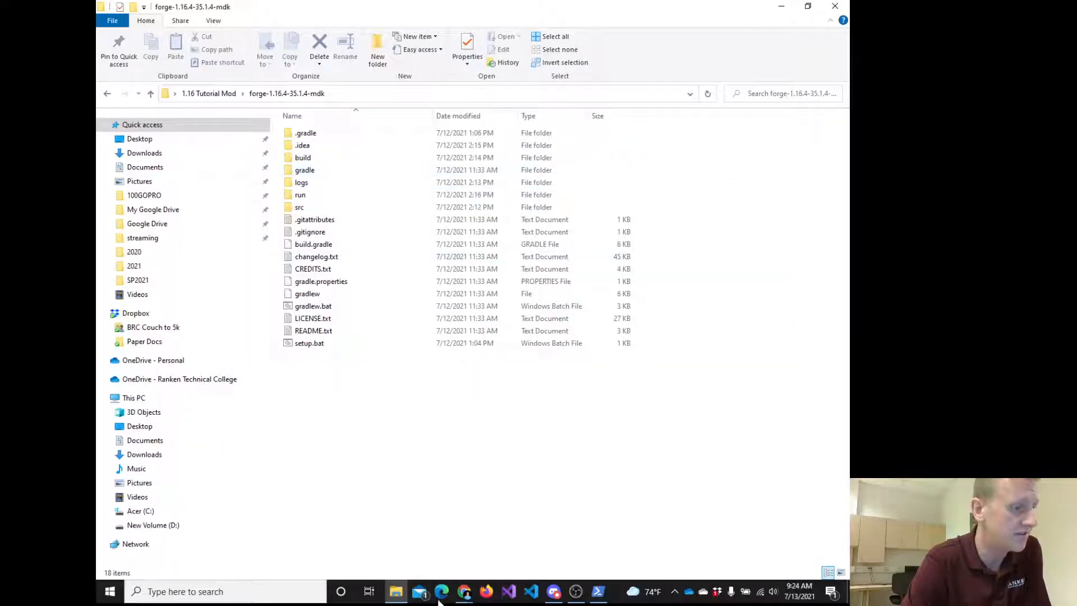
Return to the Forge guide's build section and select the gradlew genIntellijRuns command.
click(442, 596)
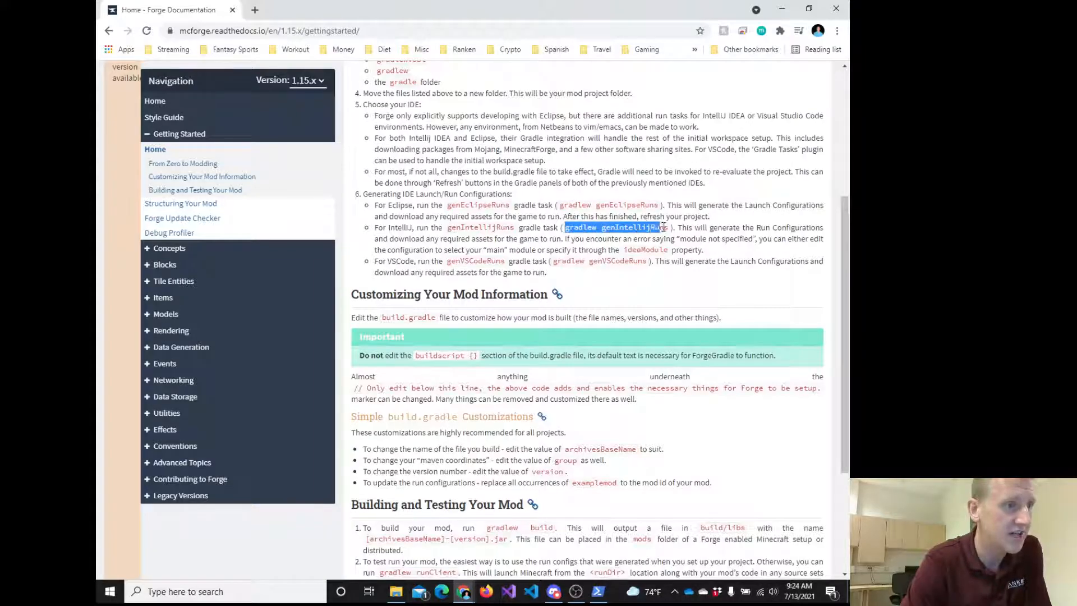
scroll(down, 3)
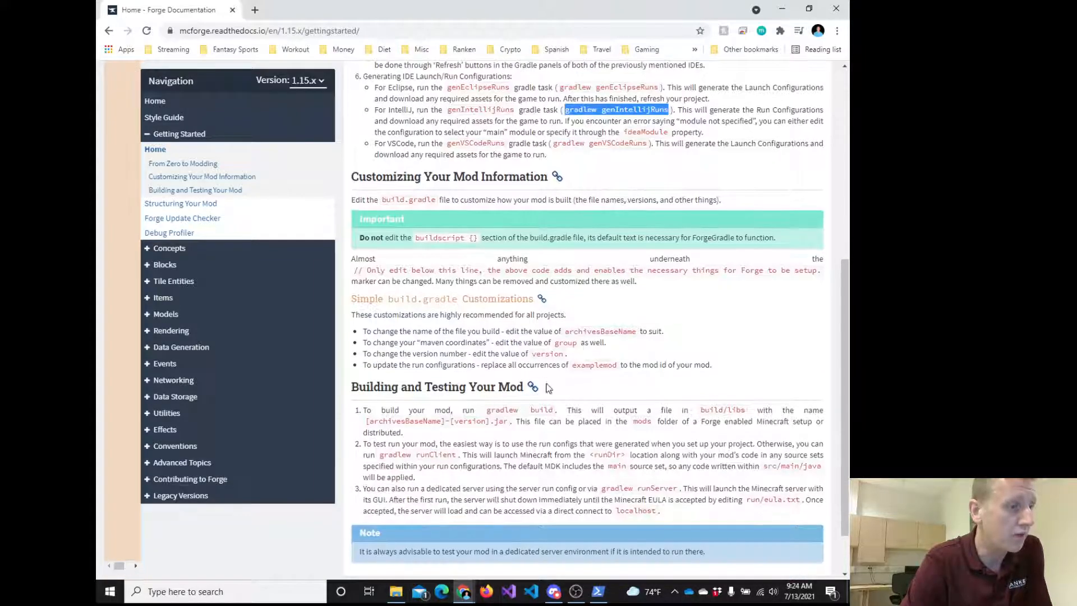
double_click(519, 410)
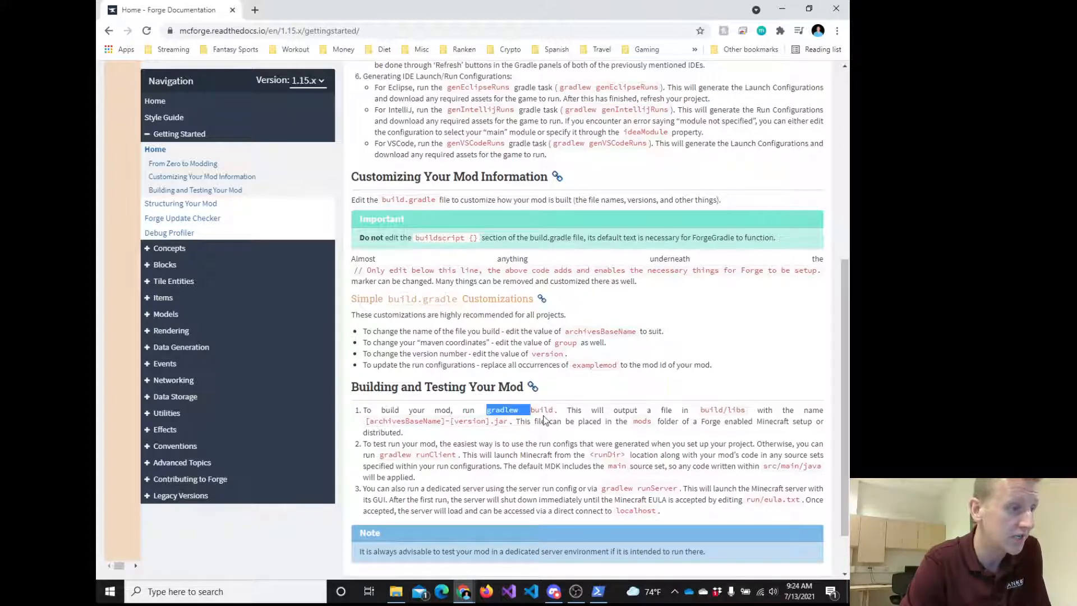
double_click(540, 411)
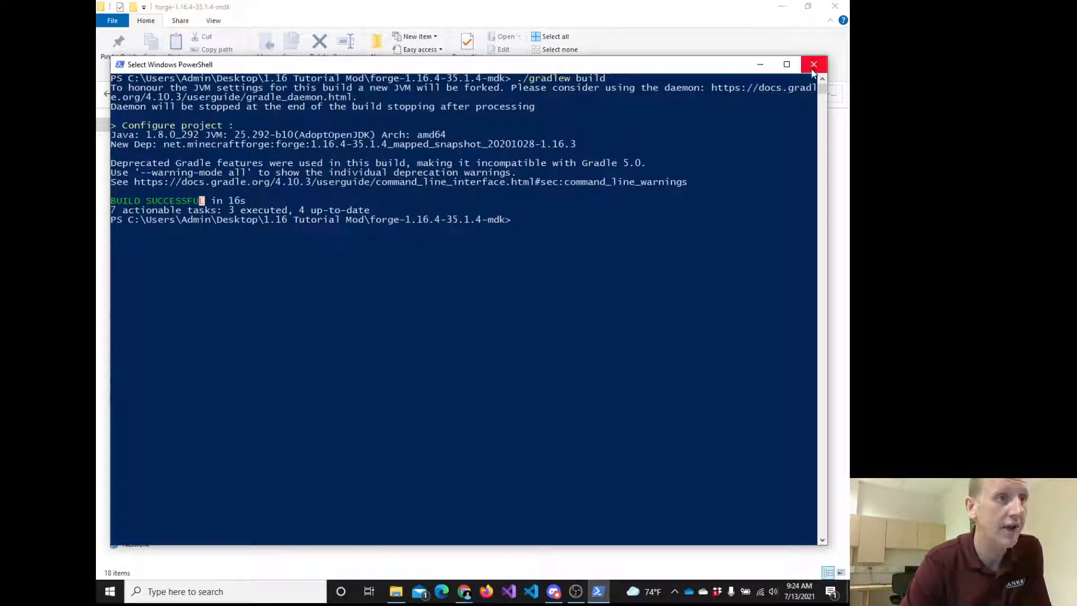
Return to the MDK project folder and bring up IntelliJ IDEA's welcome screen.
click(813, 64)
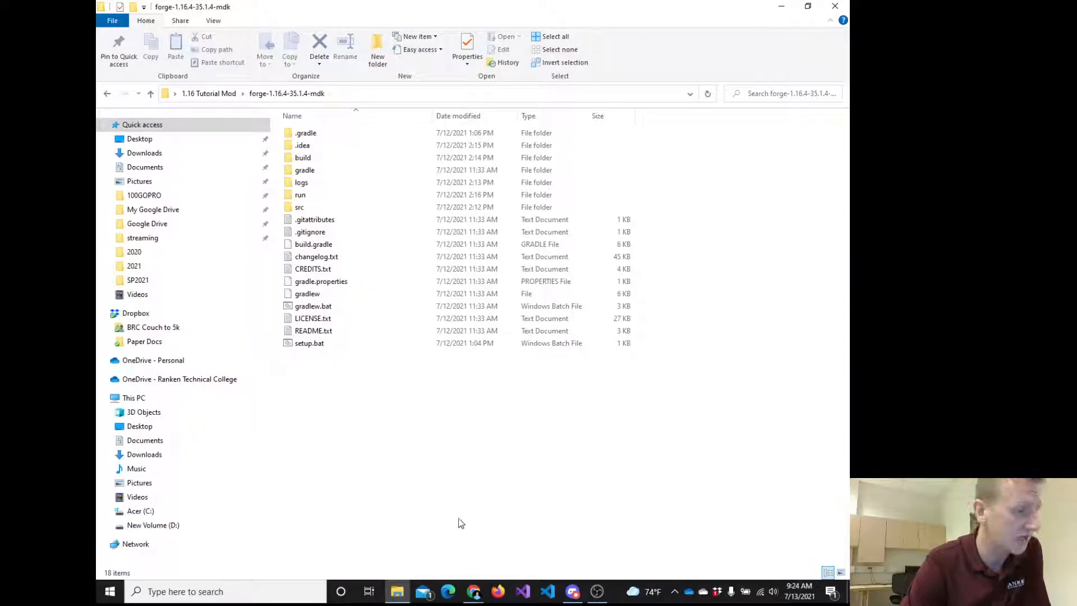
click(109, 591)
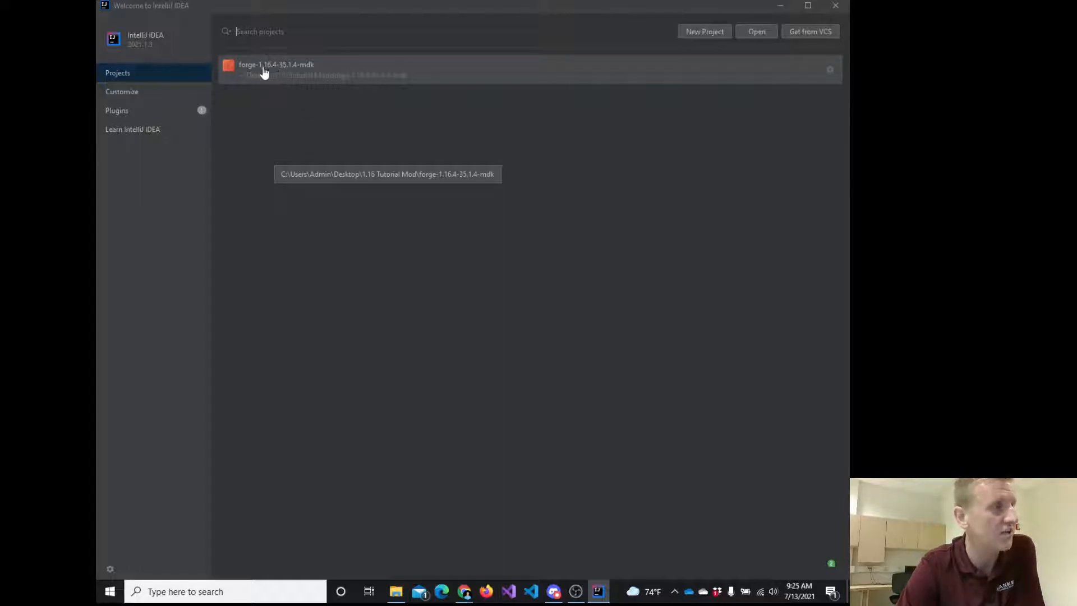
mouse_move(258, 128)
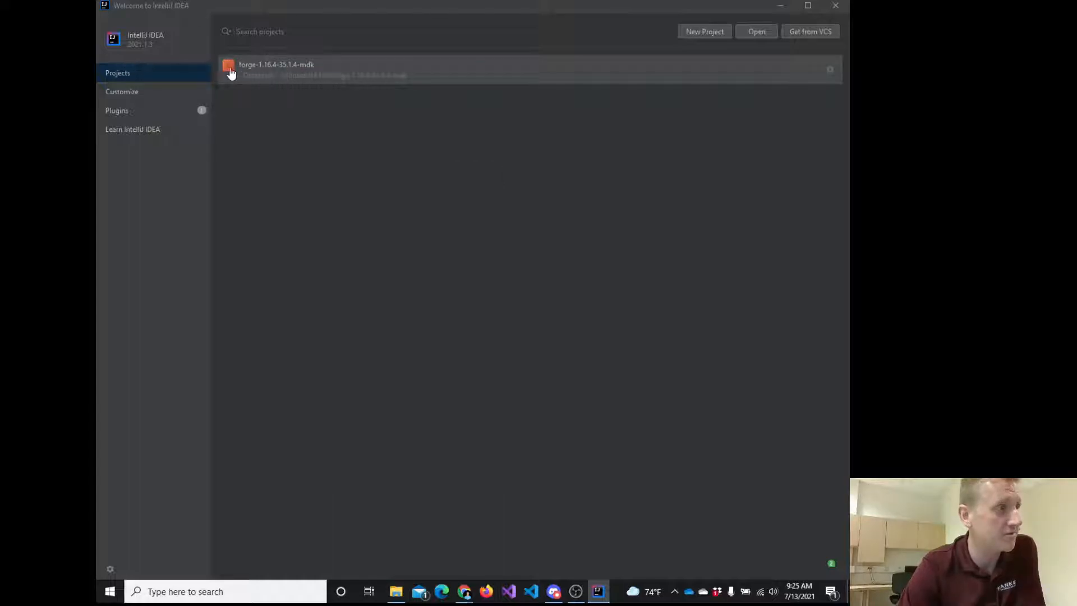
Open the forge-1.16.4-35.1.4-mdk project from the Welcome screen's recent projects.
double_click(276, 68)
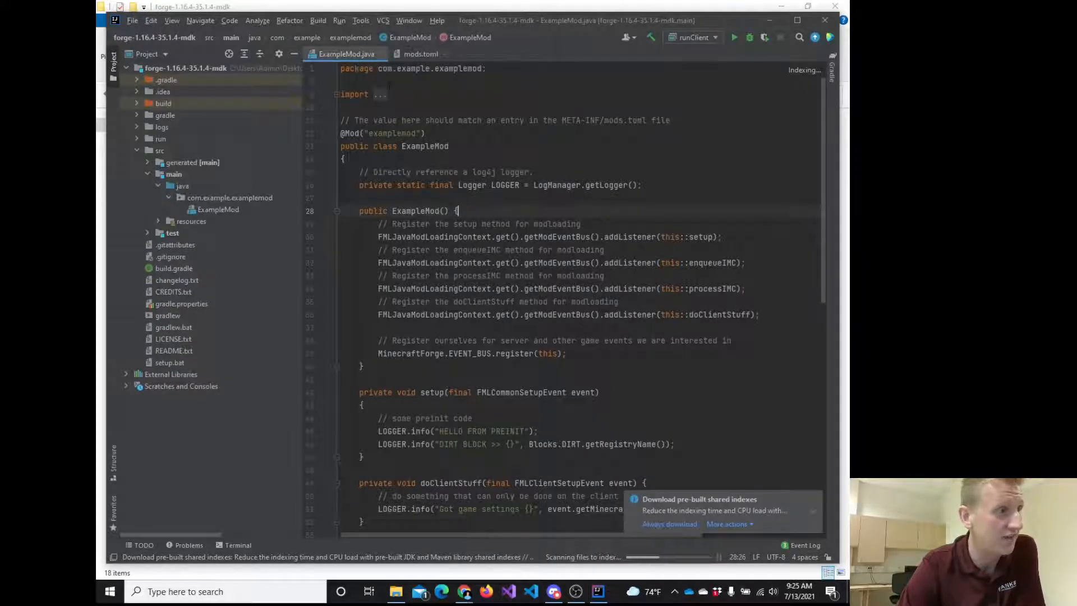
Choose Don't show again on the pre-built shared indexes notification.
scroll(down, 3)
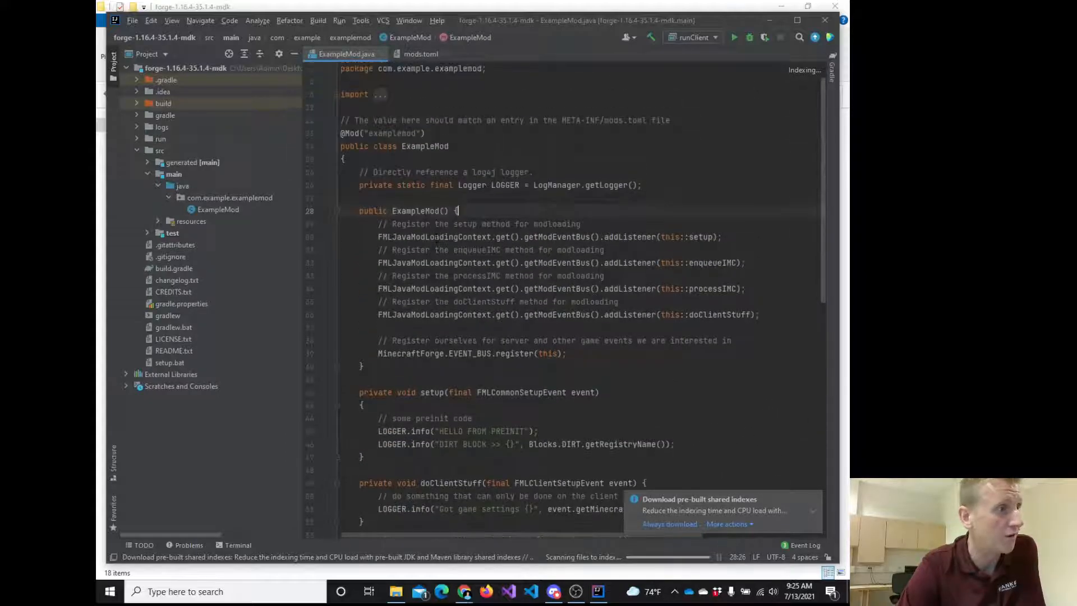
scroll(down, 3)
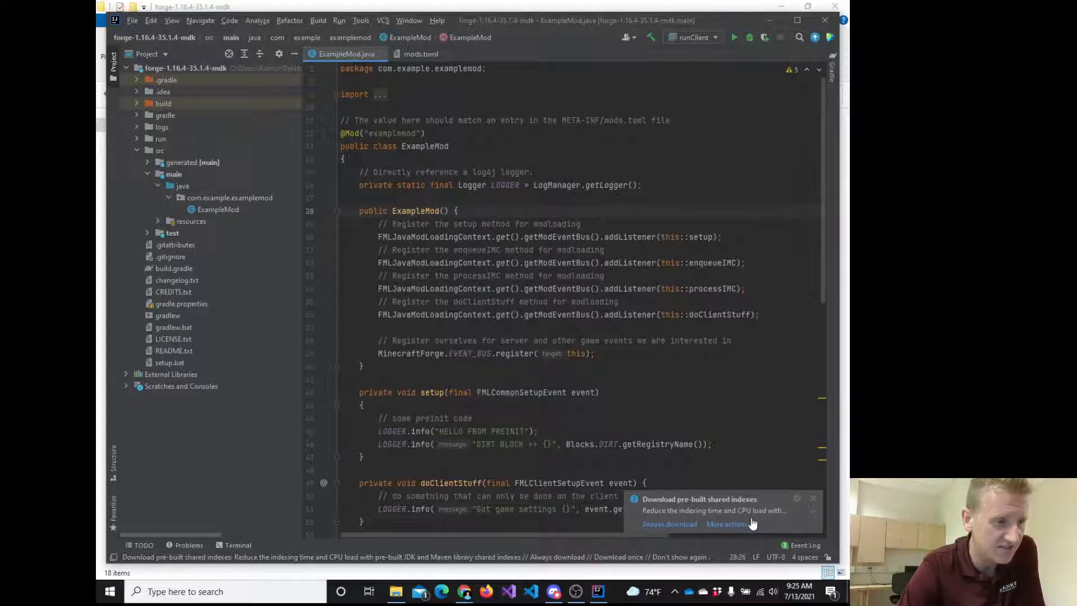
click(726, 524)
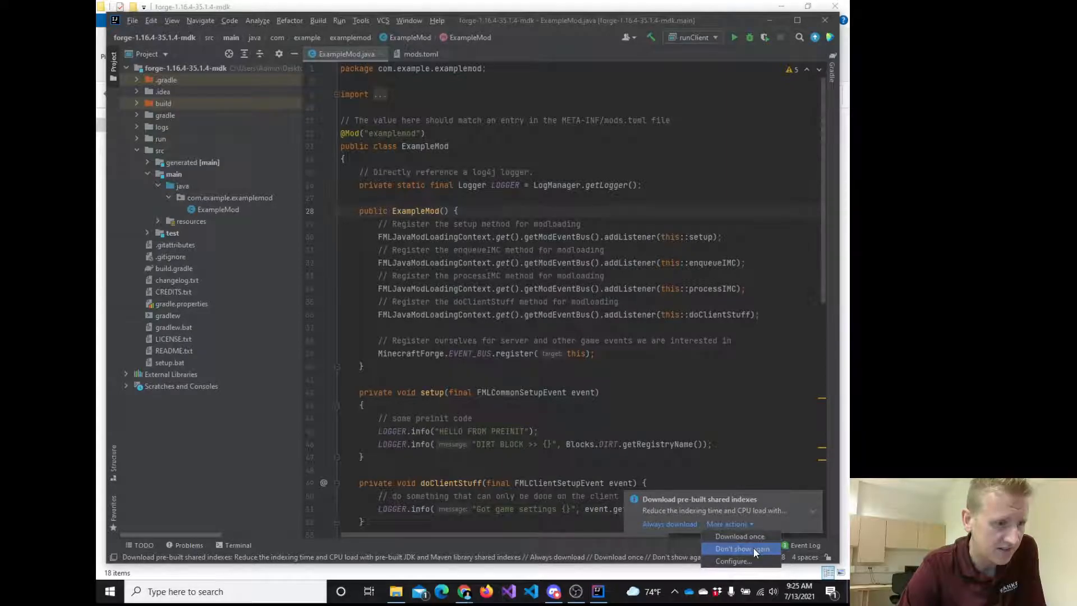
click(742, 548)
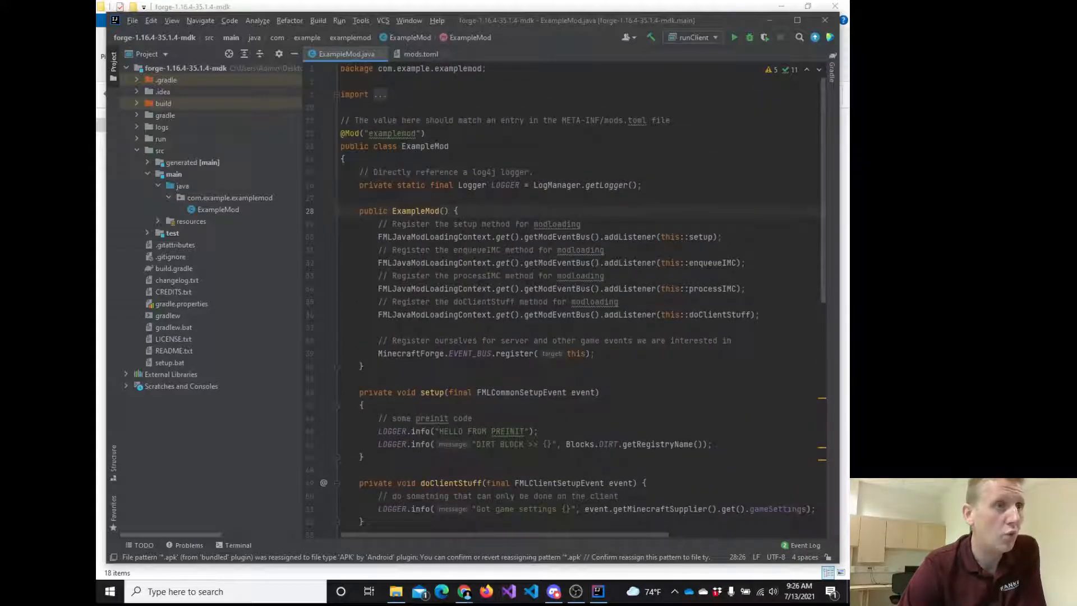
Run the 'runClient' configuration from the Run menu to start the build.
click(339, 20)
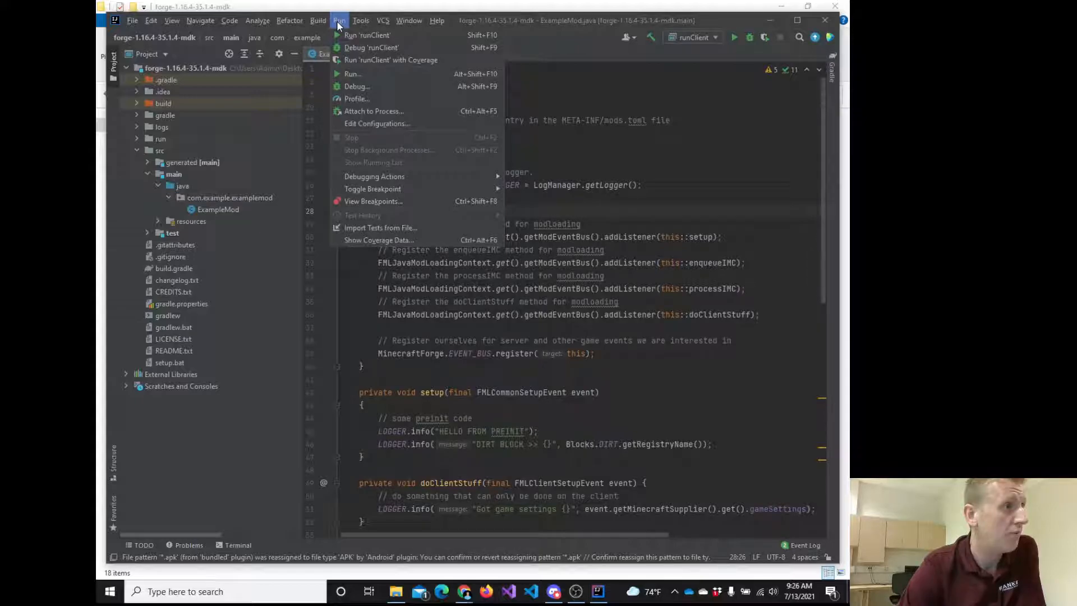
mouse_move(368, 35)
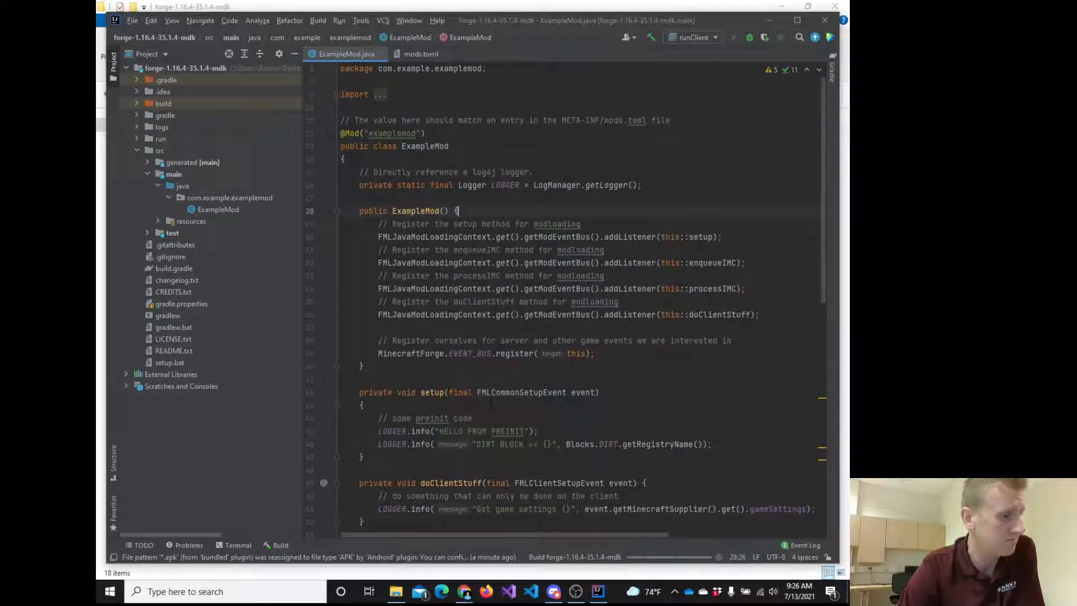
scroll(down, 3)
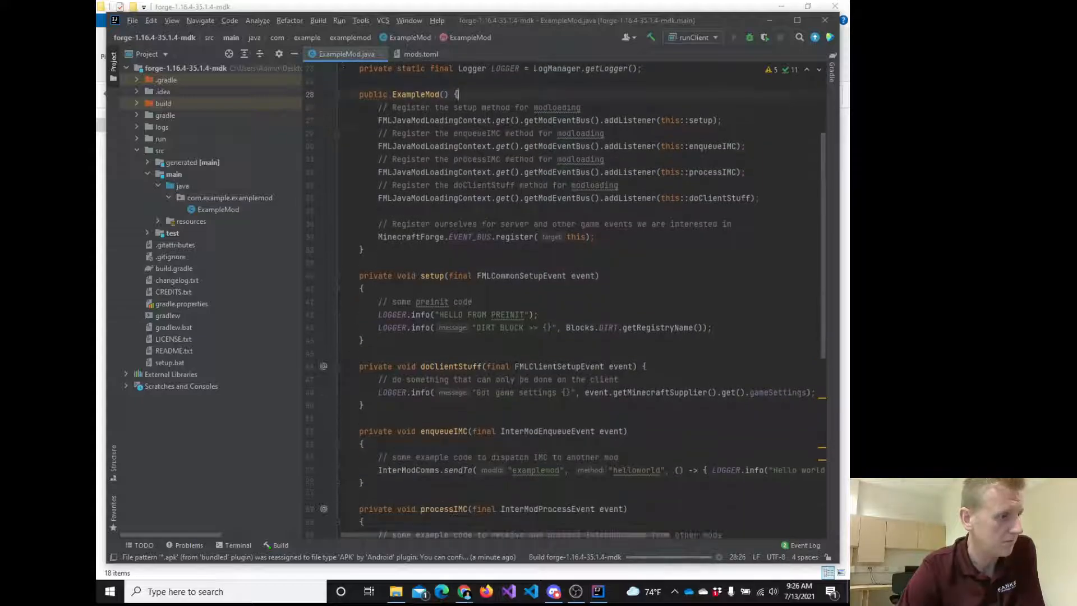
mouse_move(560, 567)
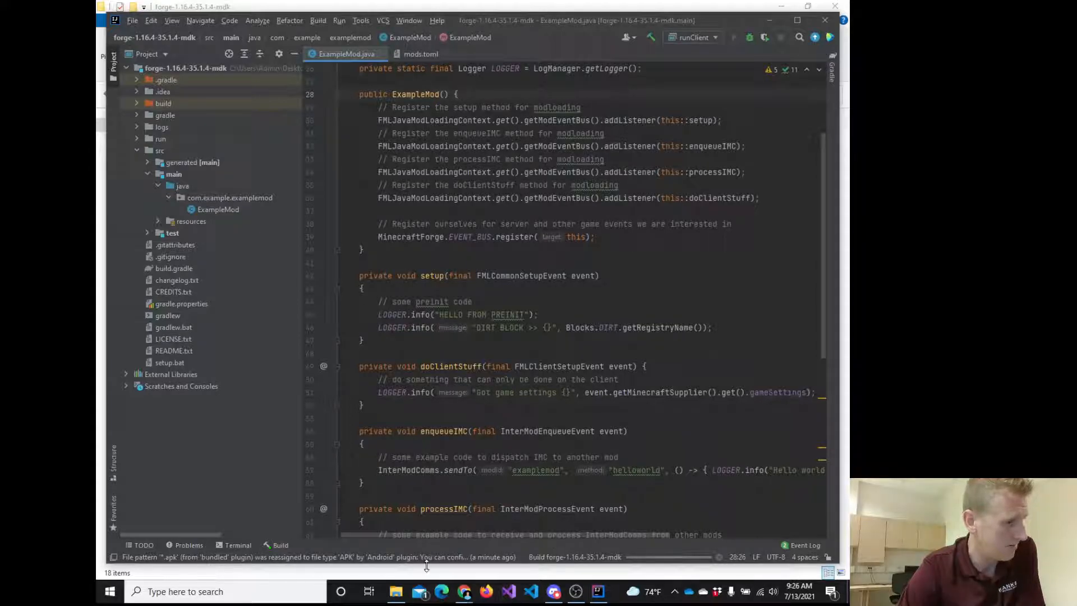
mouse_move(699, 563)
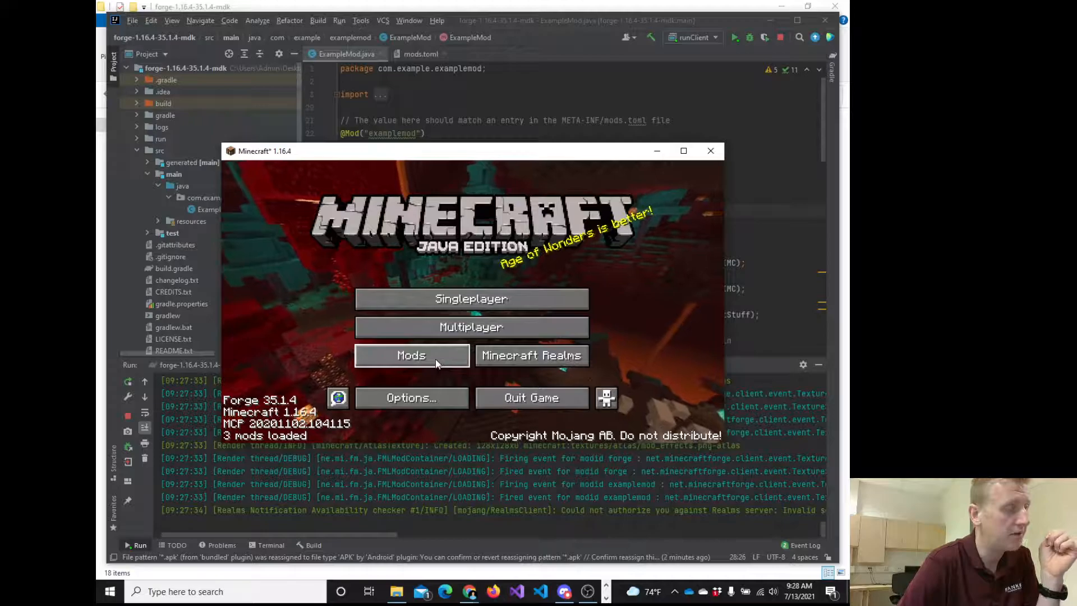
View Example Mod's details in the Mods list, then return via Done.
click(411, 356)
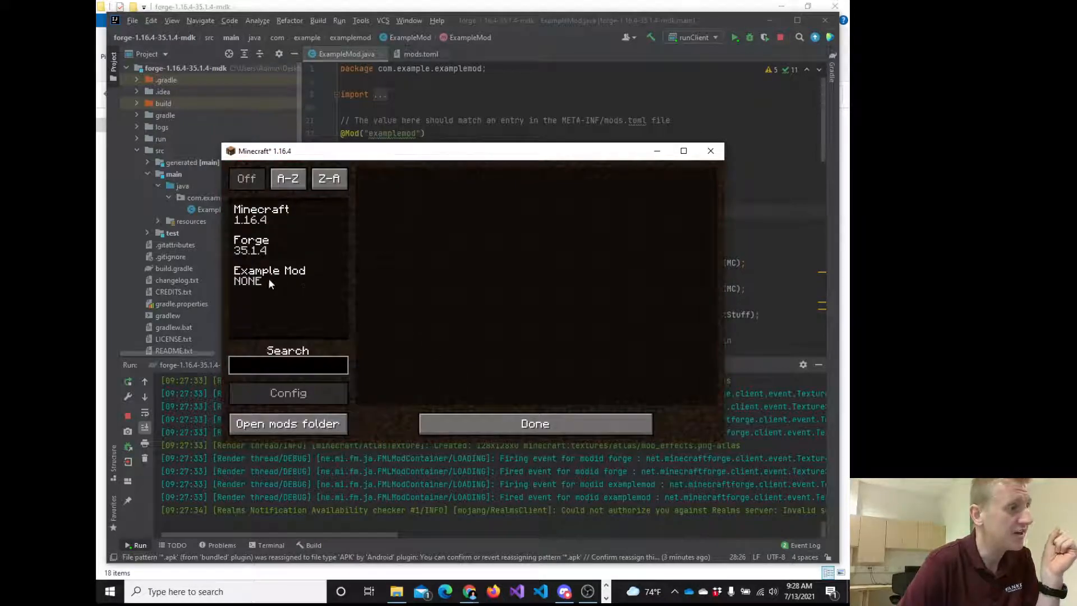
click(269, 275)
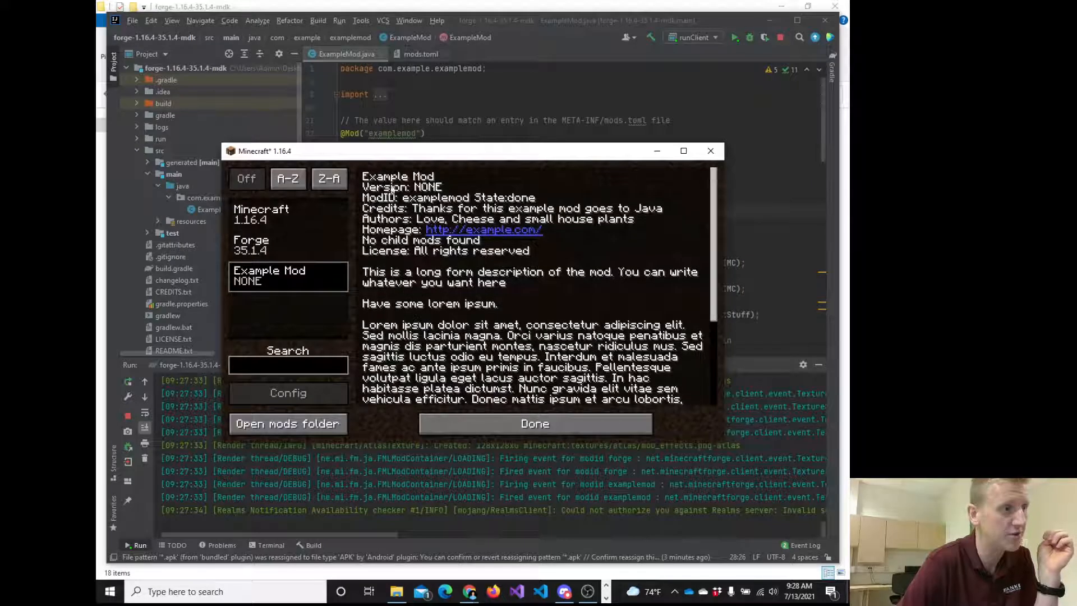
scroll(down, 3)
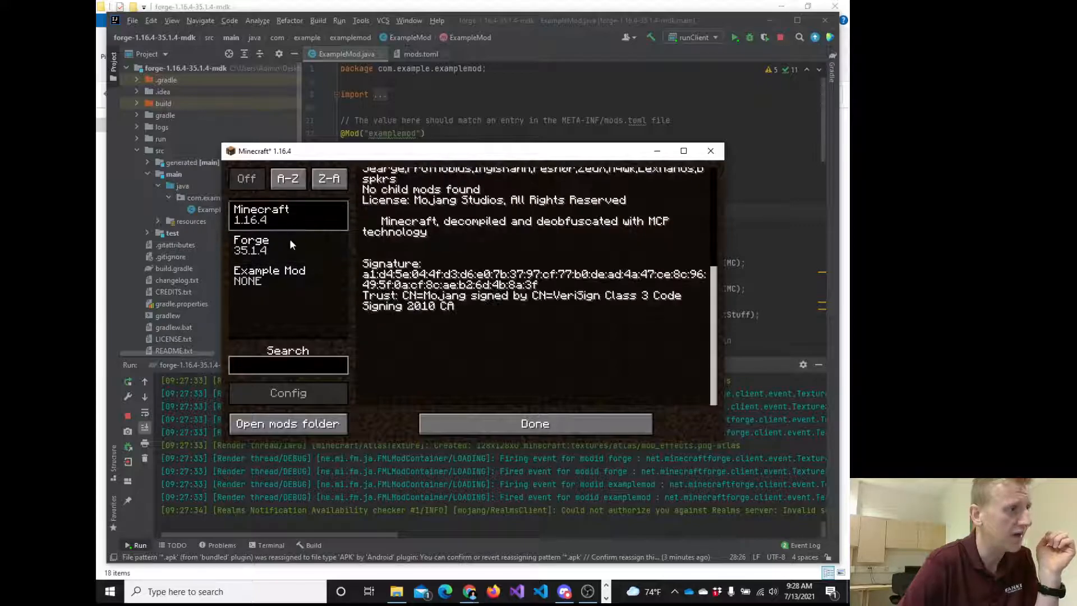
click(289, 275)
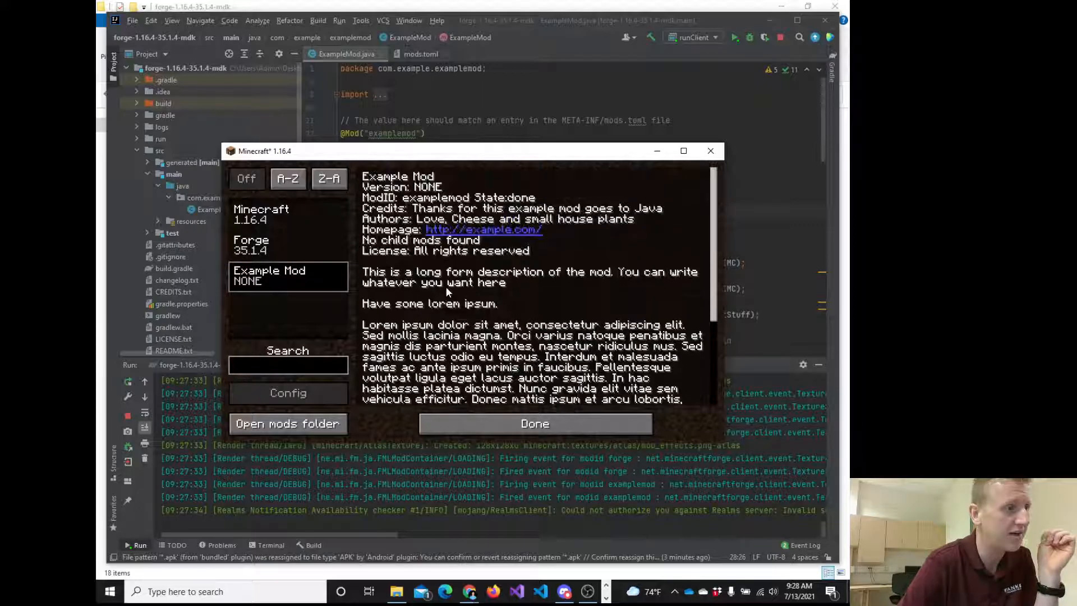
click(534, 422)
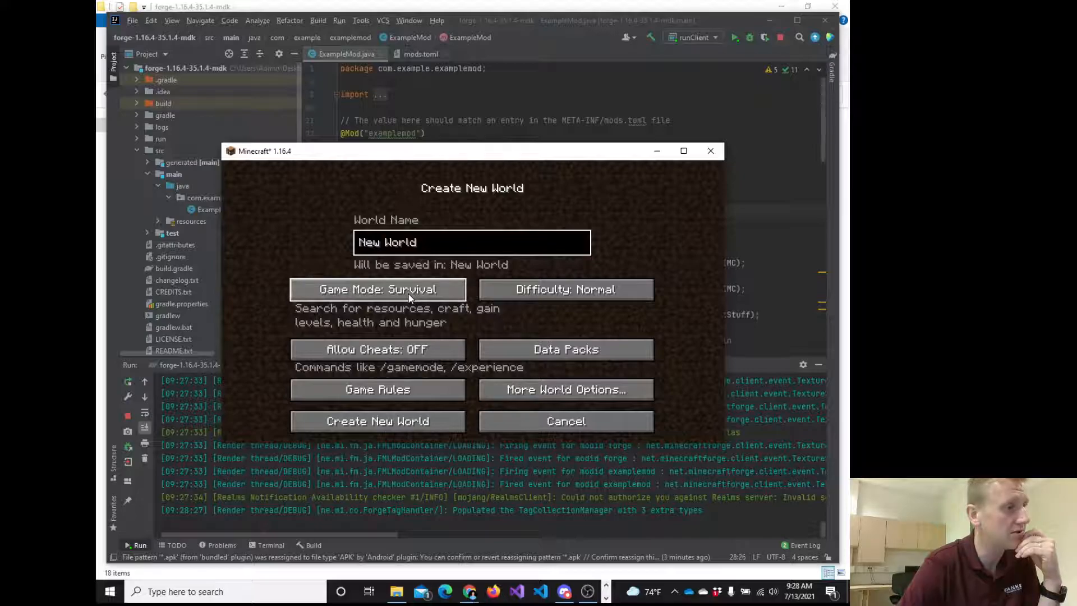
Cycle Game Mode to Creative and create the New World.
click(377, 288)
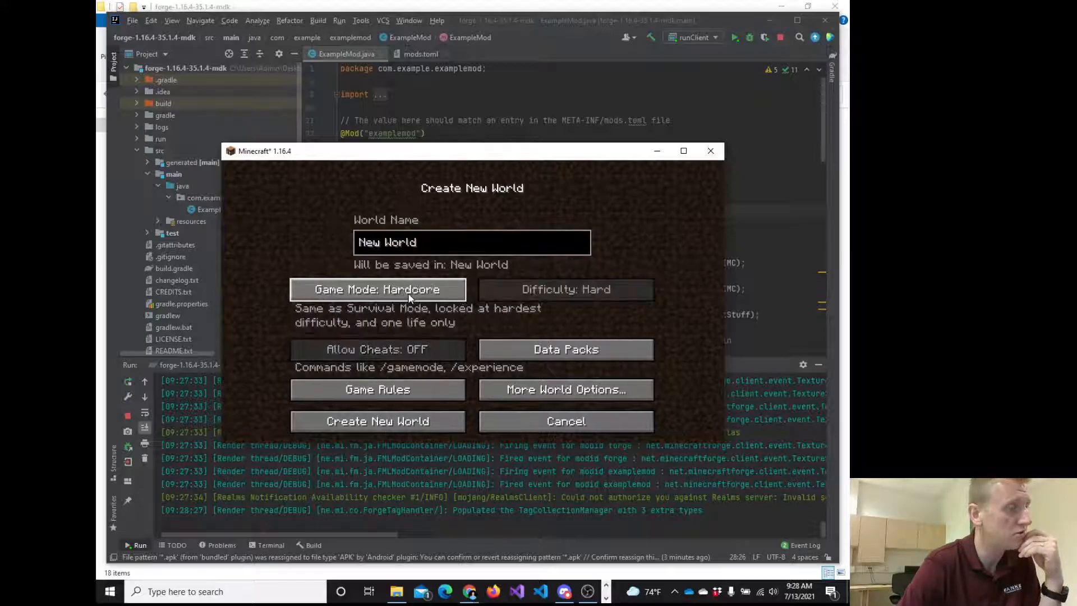
click(377, 290)
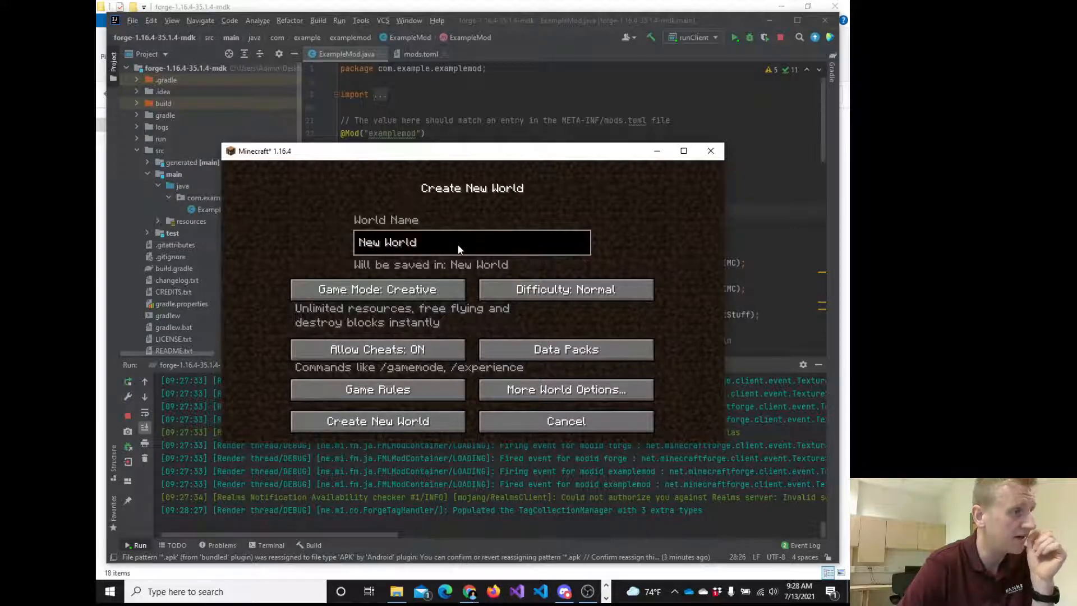
mouse_move(565, 289)
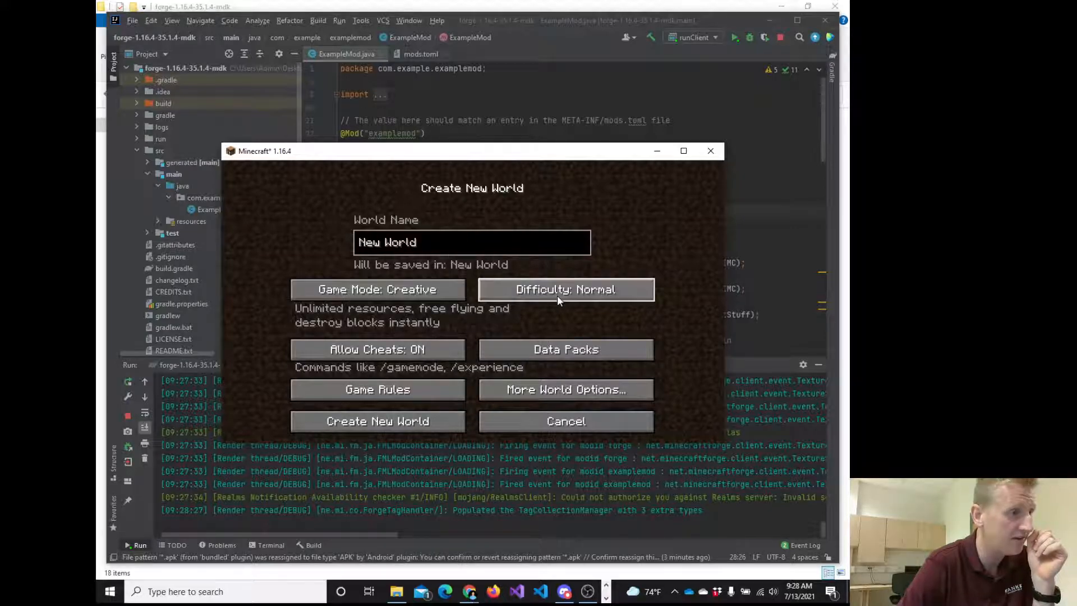
click(377, 289)
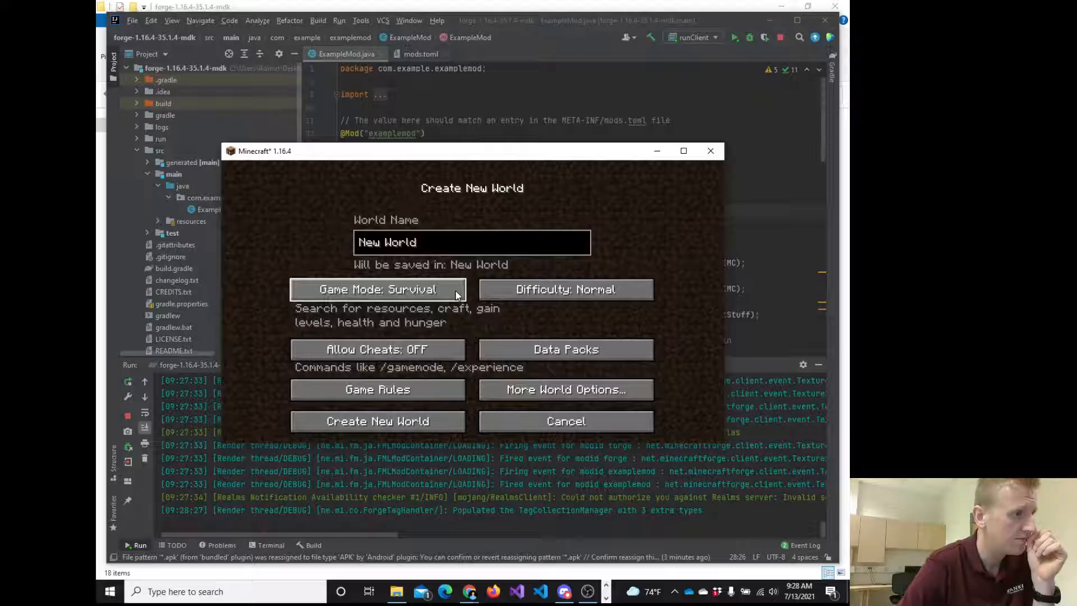
click(377, 288)
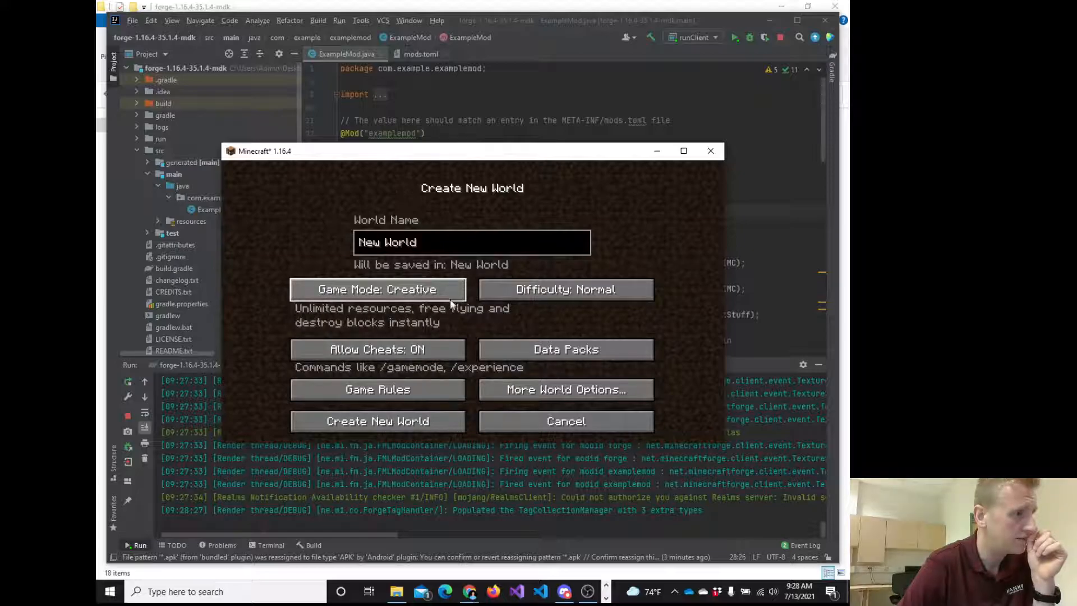
mouse_move(466, 353)
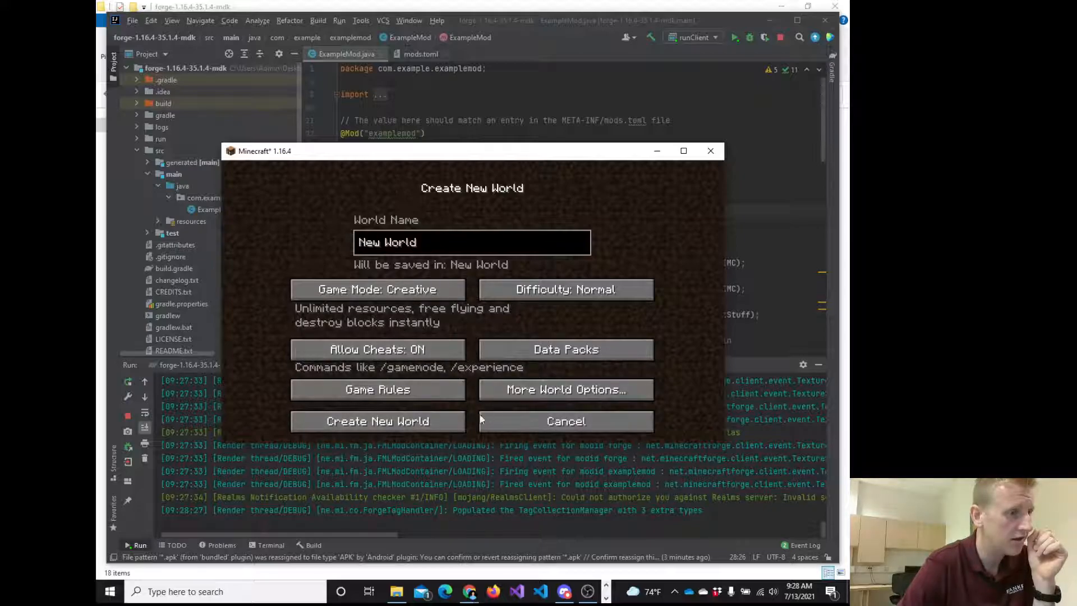
click(377, 421)
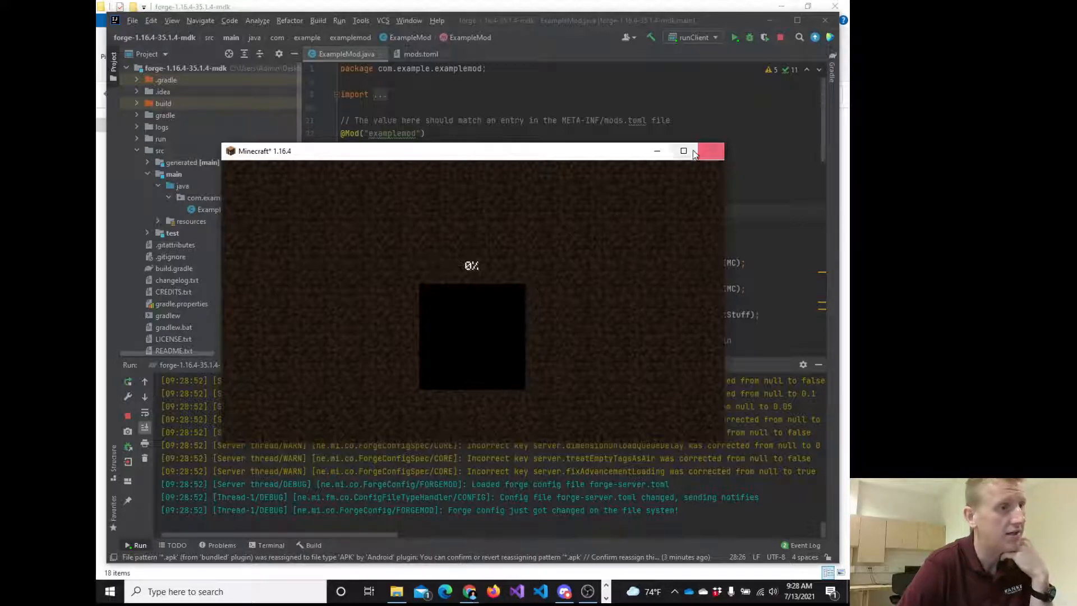
Maximize the game, explore briefly, then Save and Quit to Title.
click(683, 150)
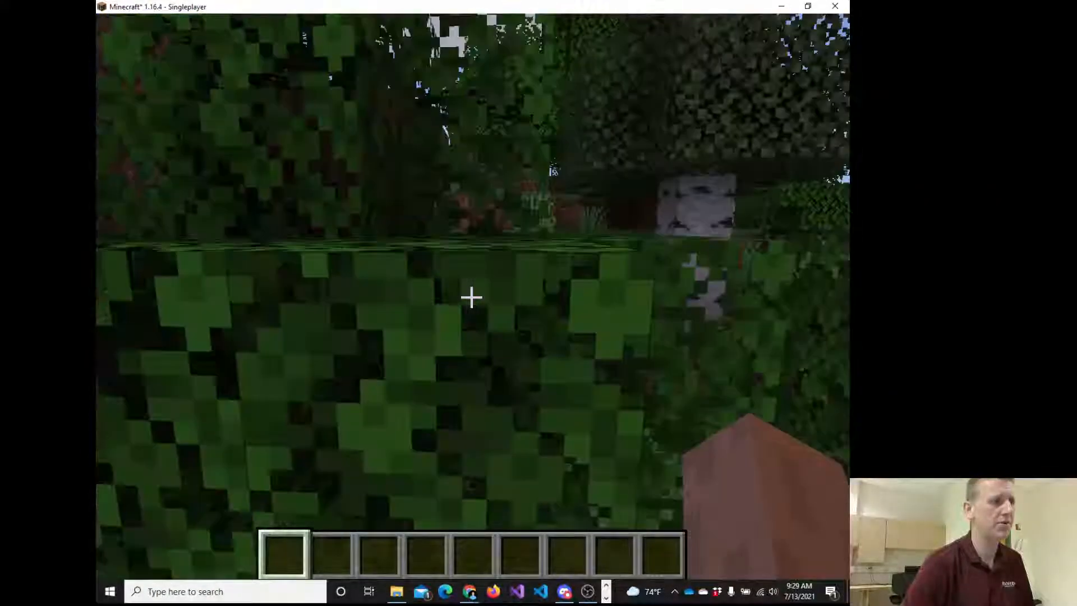
mouse_move(471, 297)
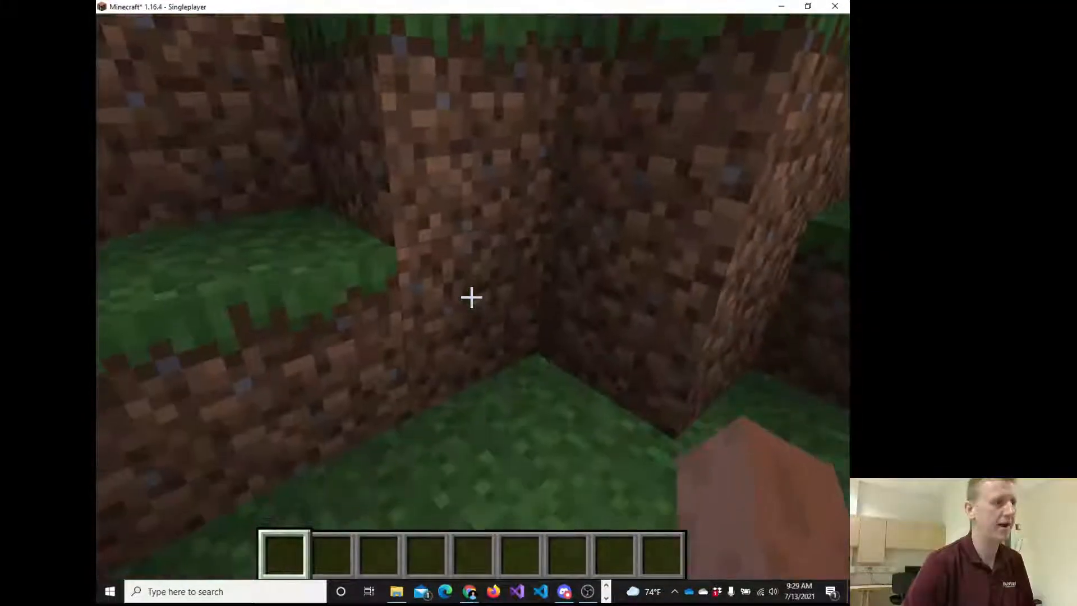
mouse_move(471, 297)
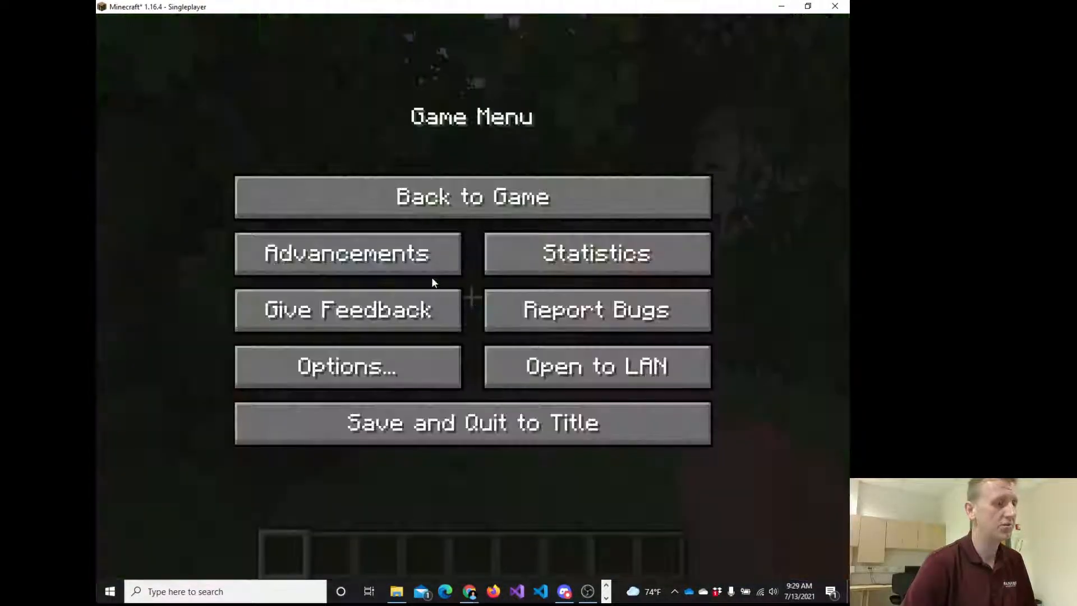
click(472, 422)
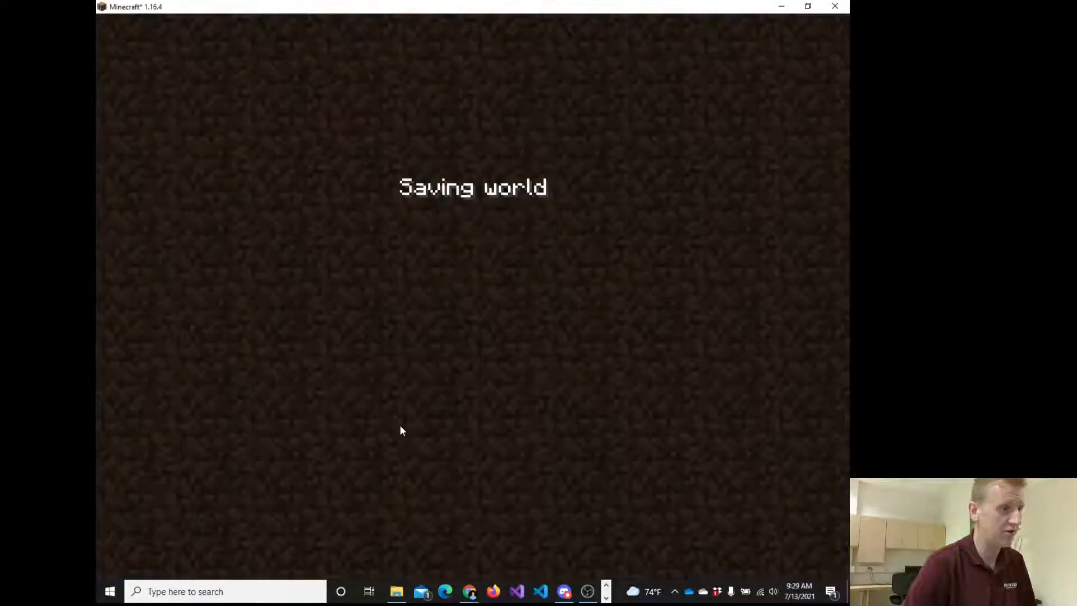